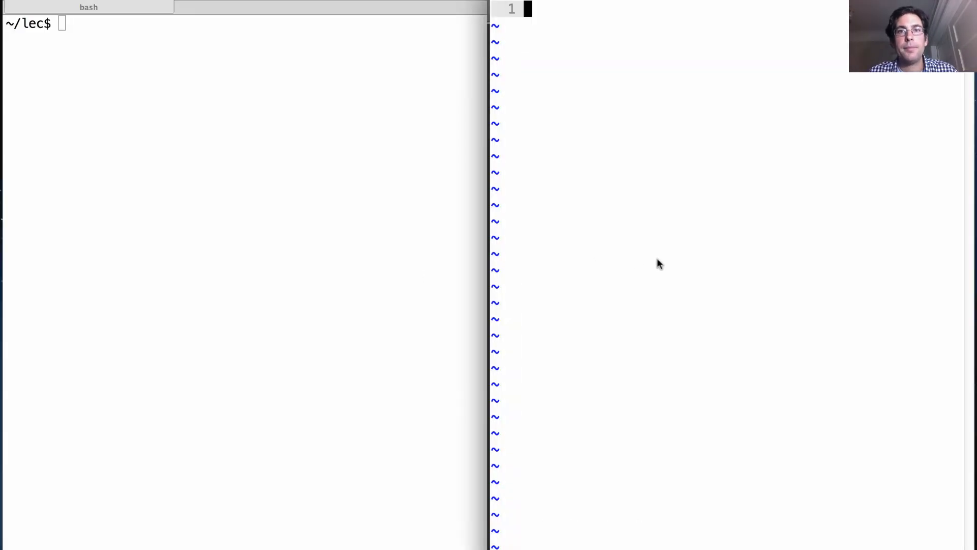
Step: Define count_factors(n) with a factors counter and a for loop over range(1, n+1)
type("def co")
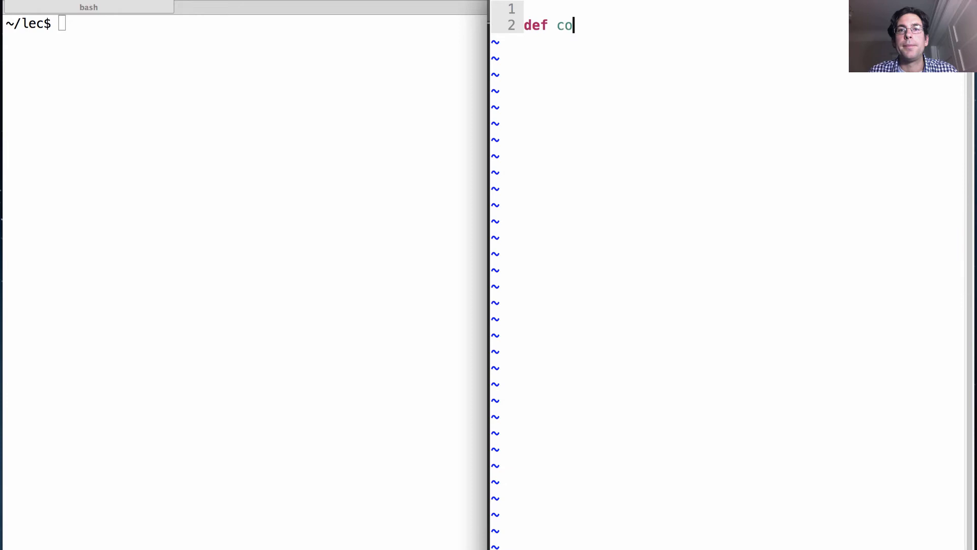
type("unt_factors")
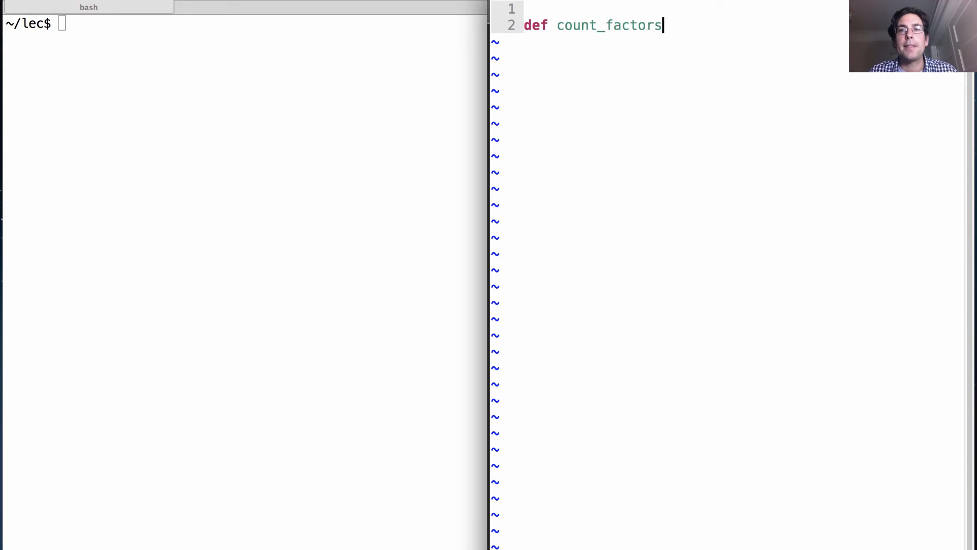
type("(n):")
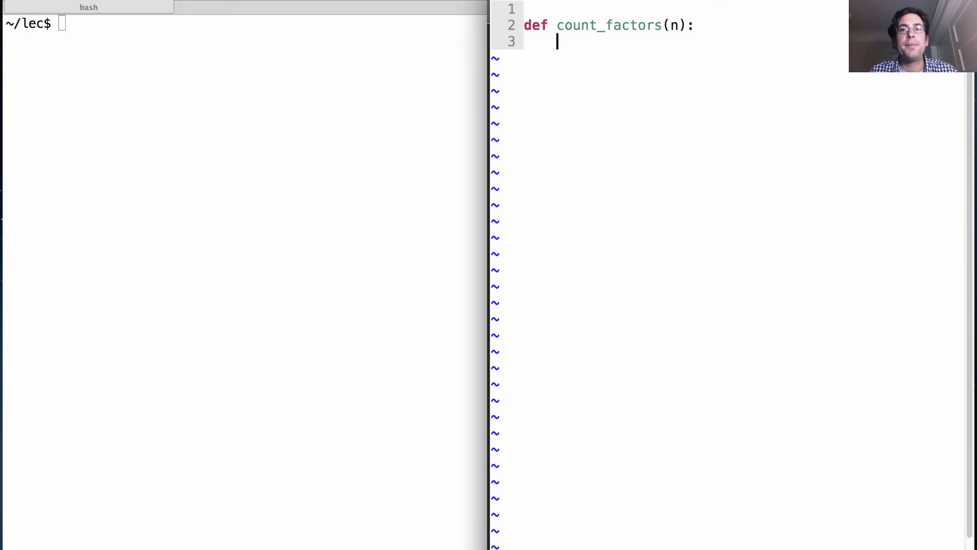
type("factors = 0")
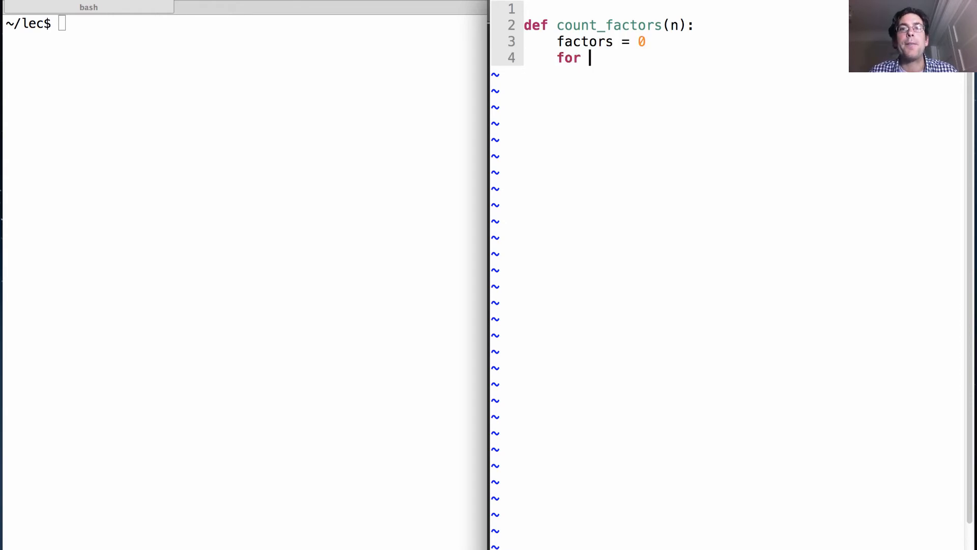
type("k in range(1,")
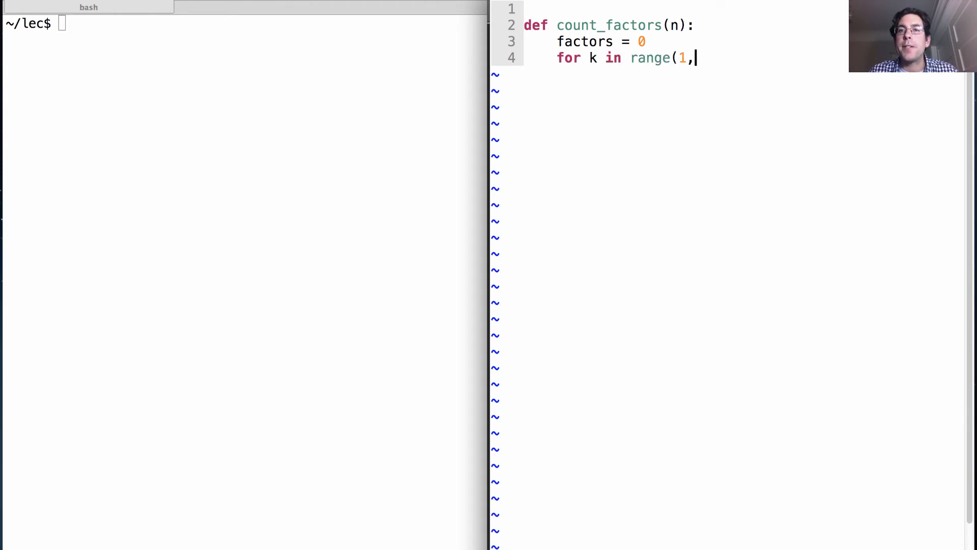
type("n+1)")
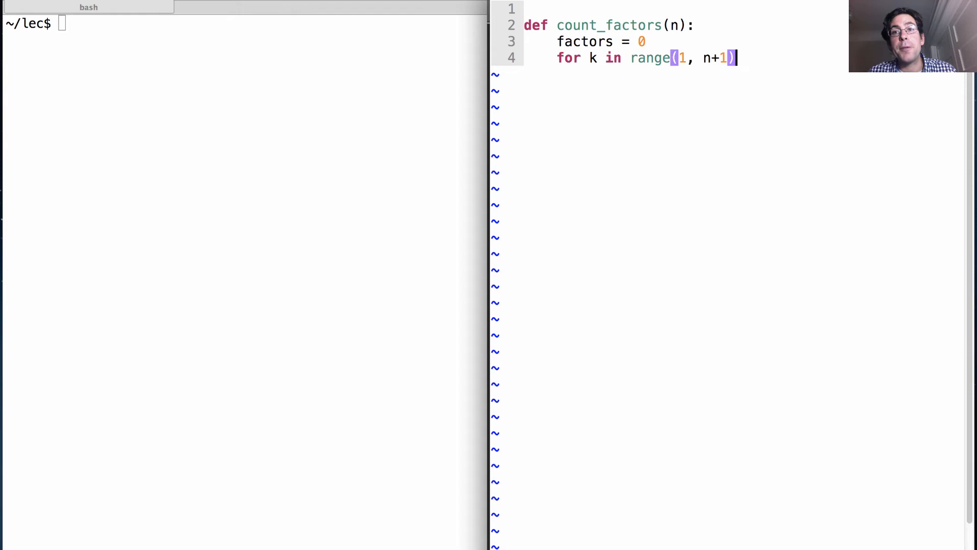
type(":")
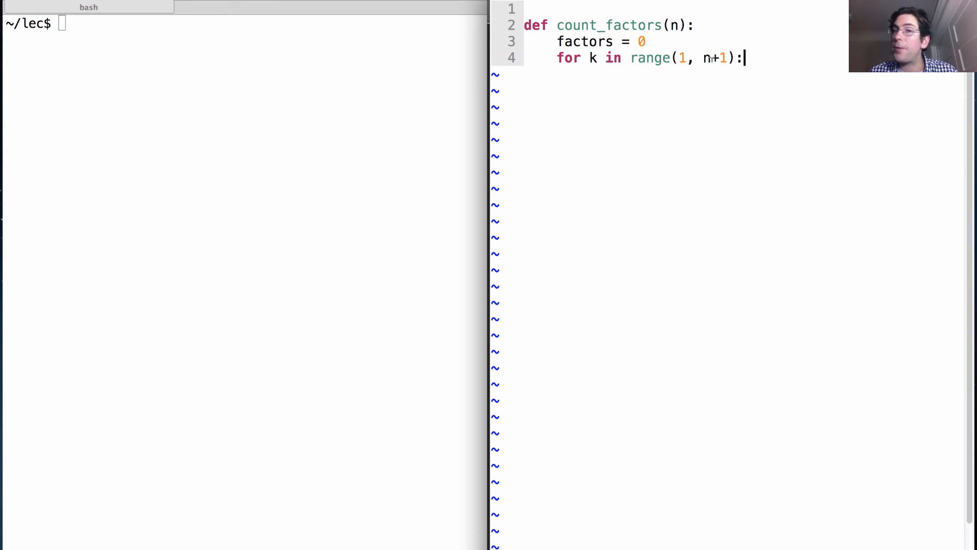
mouse_move(707, 50)
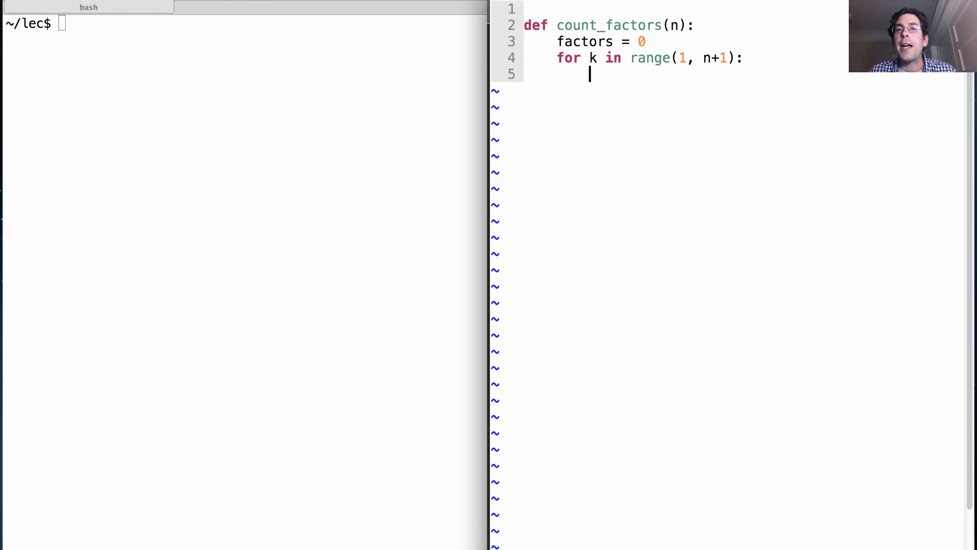
Step: Count each k where divides(k, n) is true, return factors, and begin another def
type("if divides")
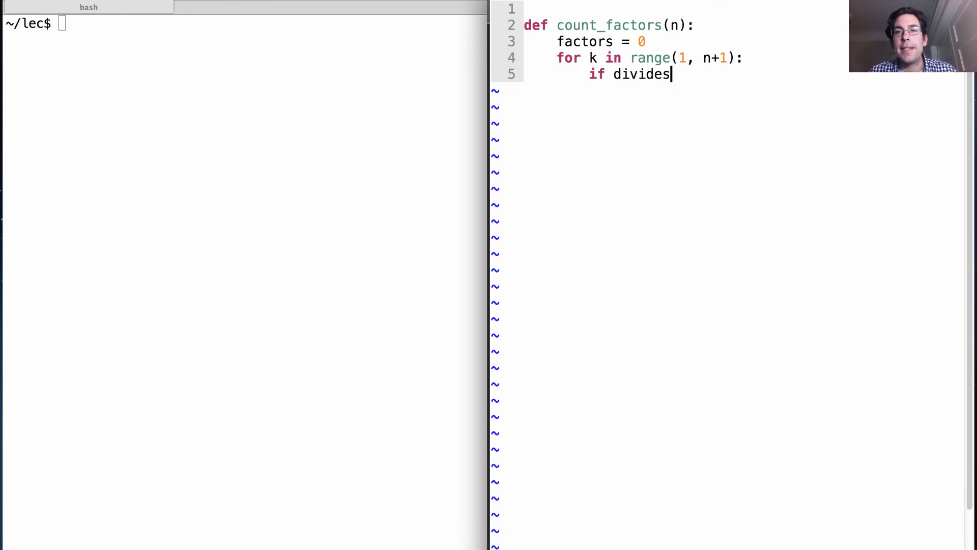
type("(k, n):")
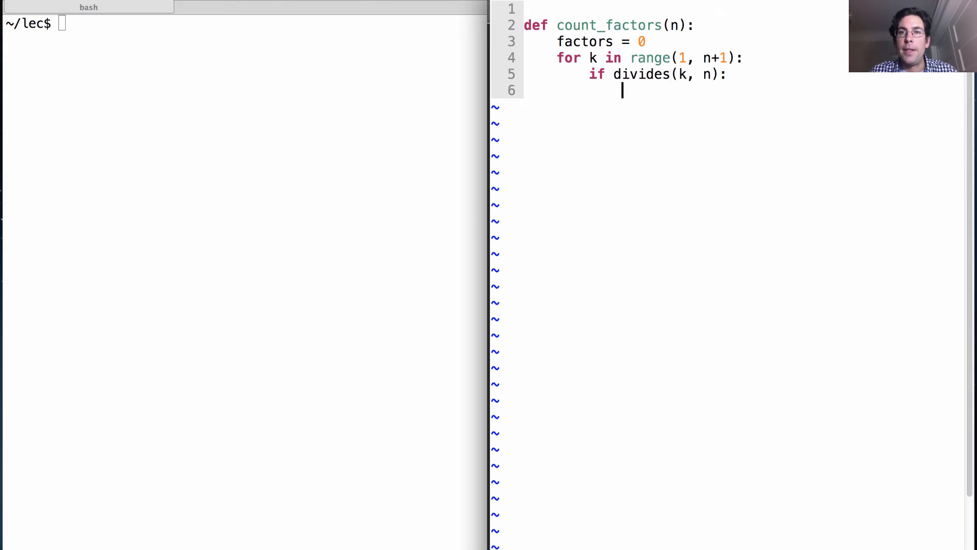
type("factors += 1")
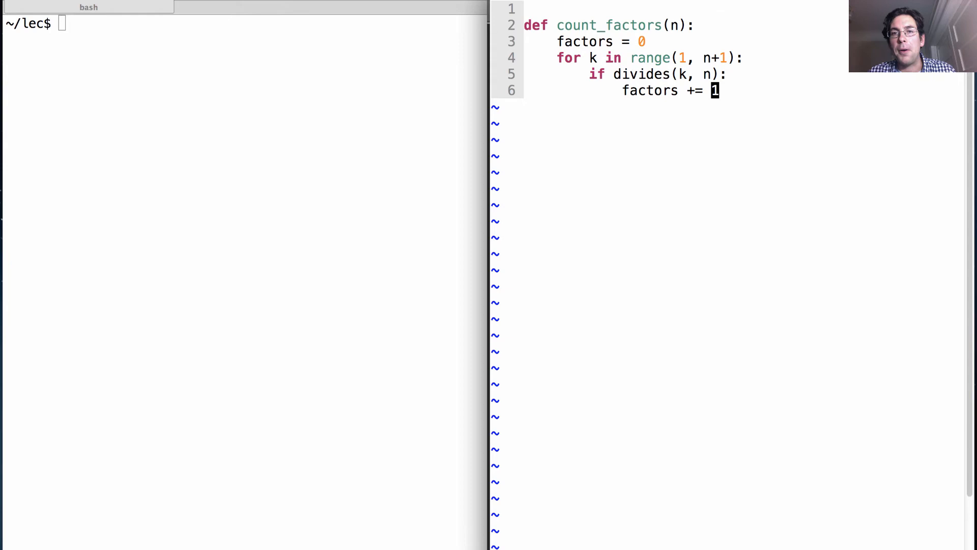
type("return")
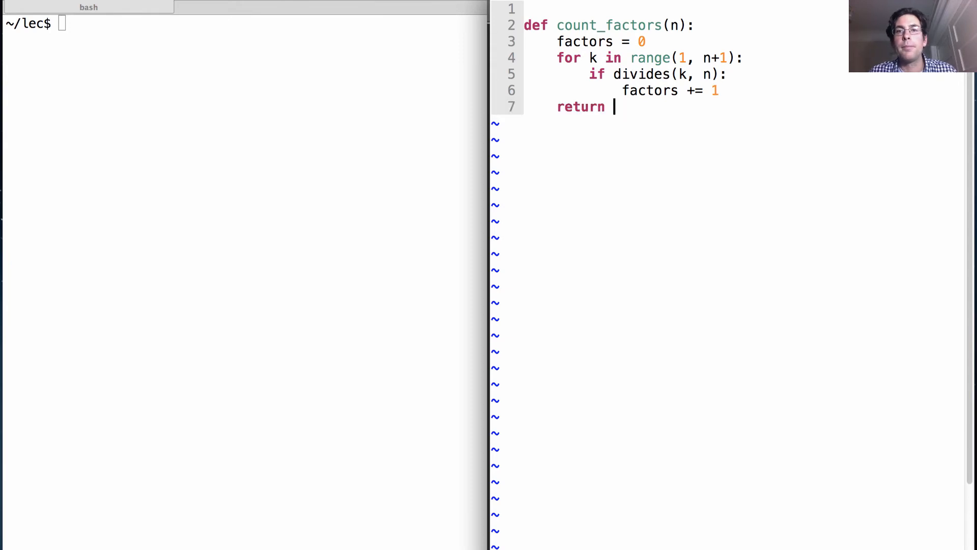
type("factors")
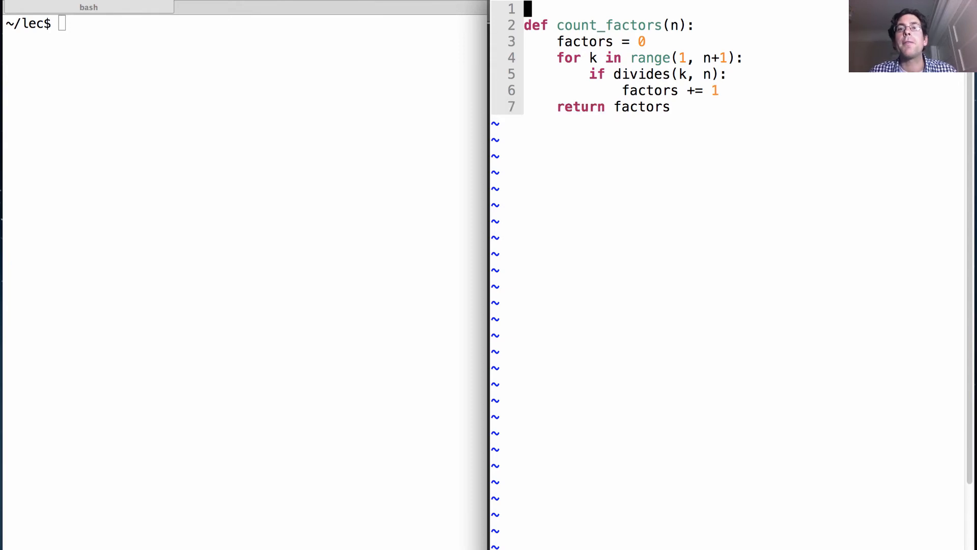
type("def")
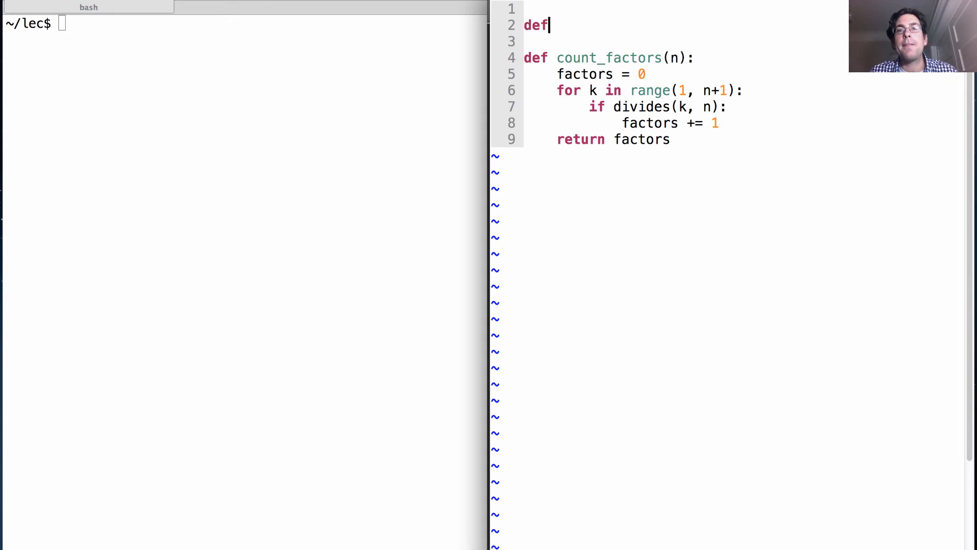
Step: Write divides(k, n) returning n % k == 0, then start count_factors' docstring
type("divides(,")
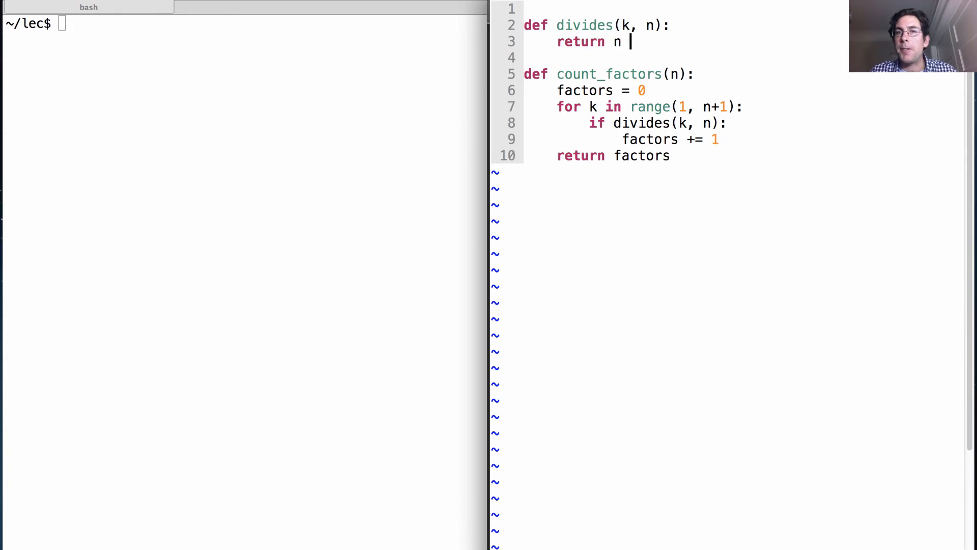
type("% k")
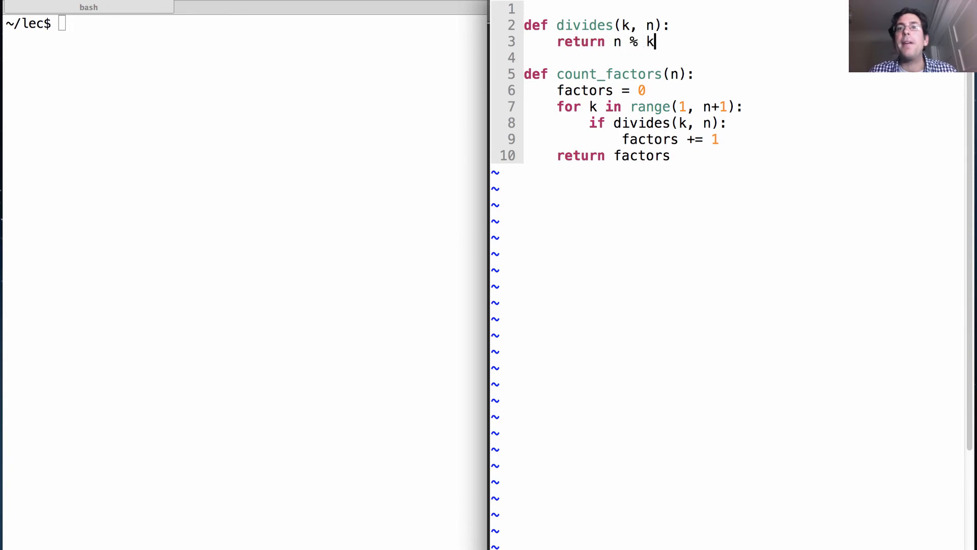
type("== 0")
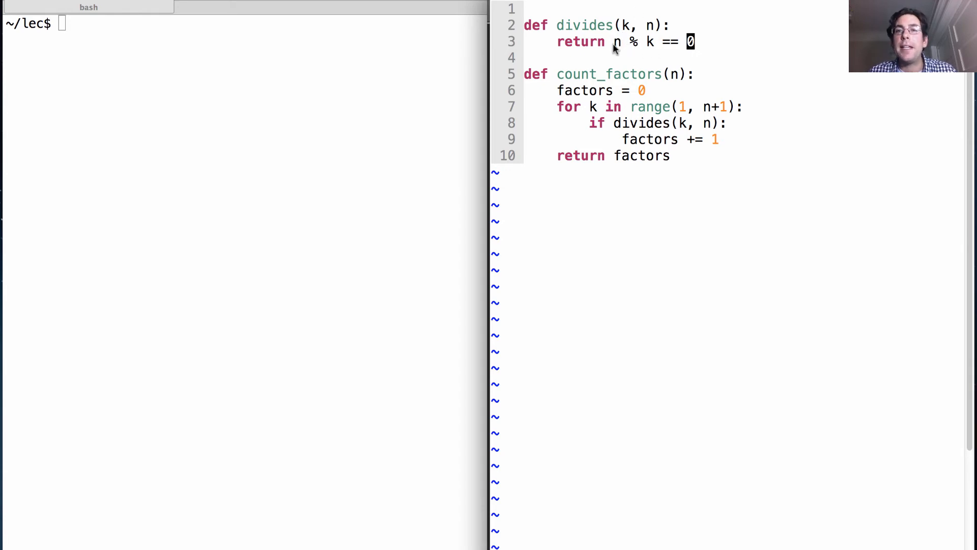
mouse_move(777, 70)
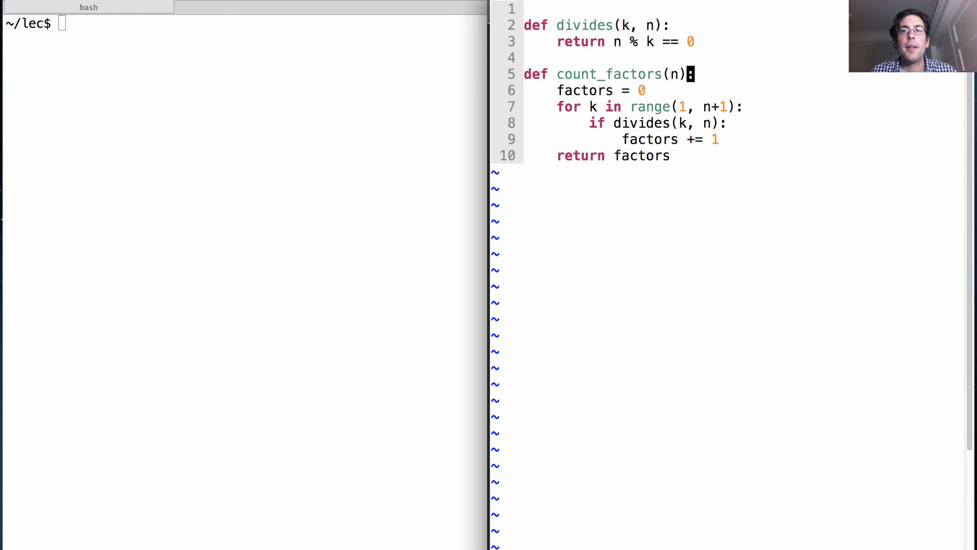
type("\"\"\"C")
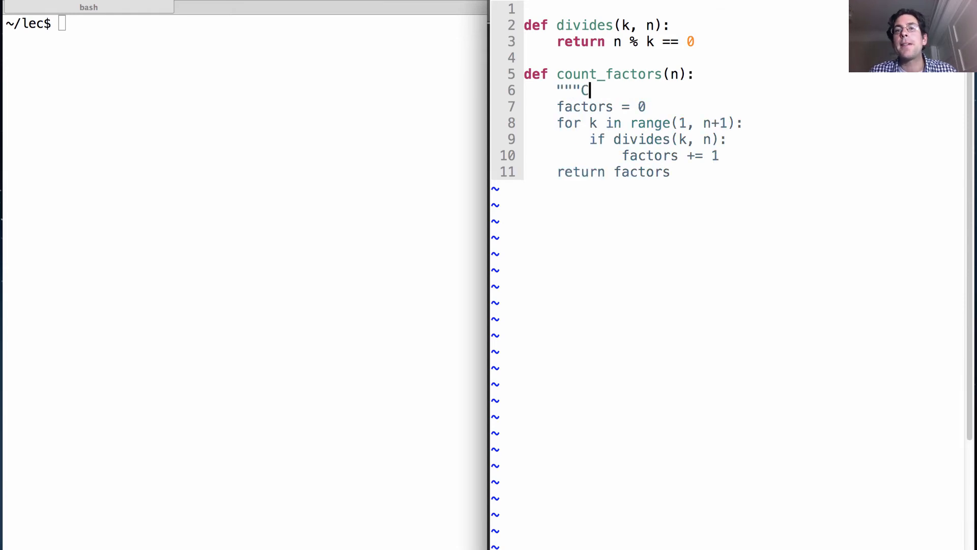
Step: Describe count_factors as 'Count the factors of n.' with a doctest result for 6
type("ount th")
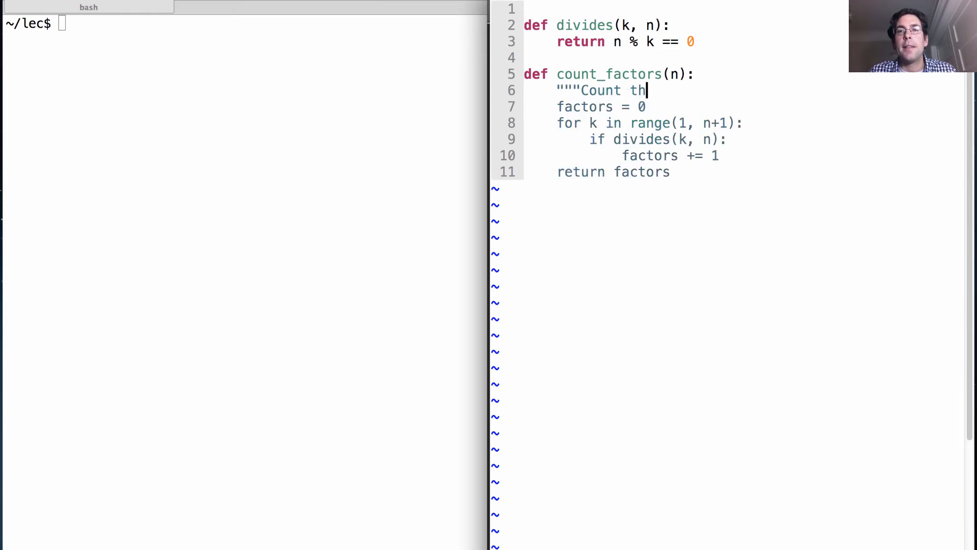
type("e factors of n.")
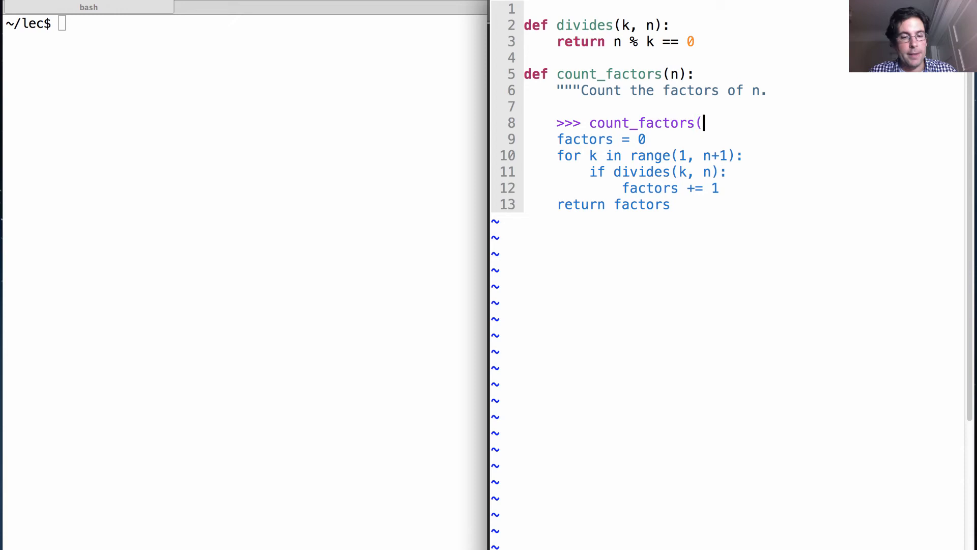
type("6")
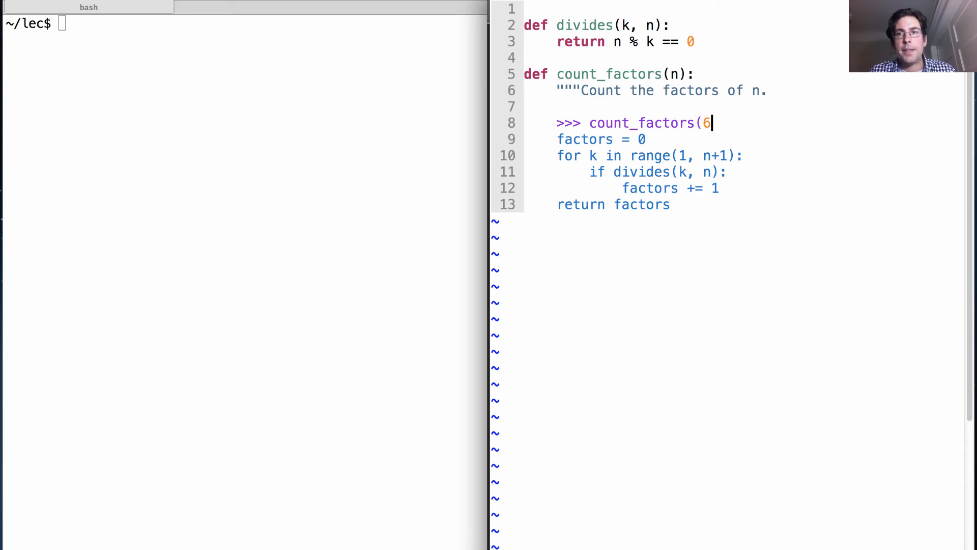
key("Return")
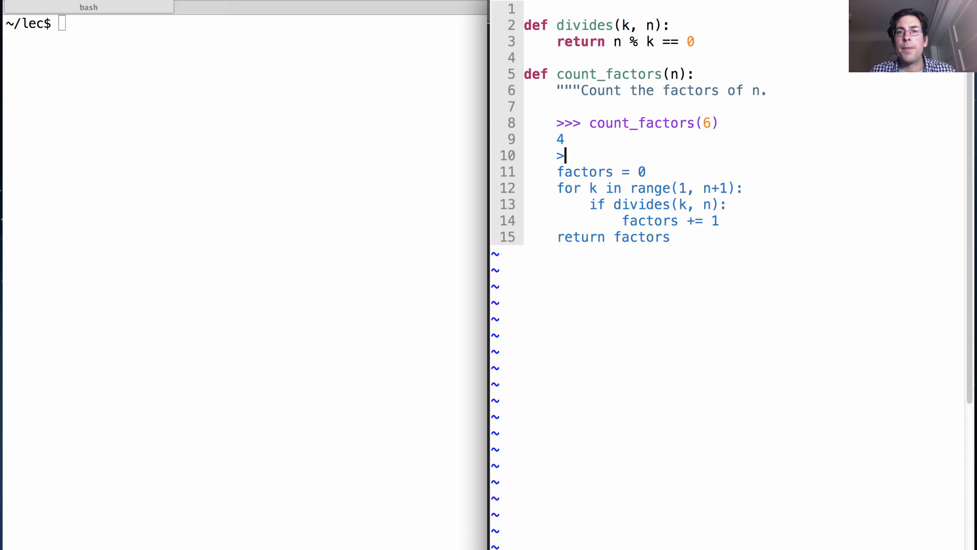
Step: Add a count_factors(576) doctest and close the docstring
type(">> count")
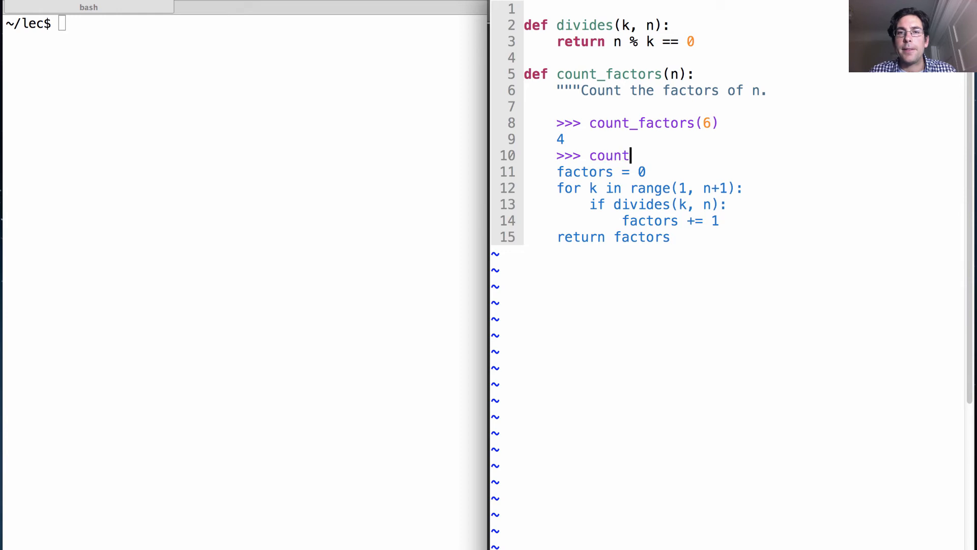
type("_factors")
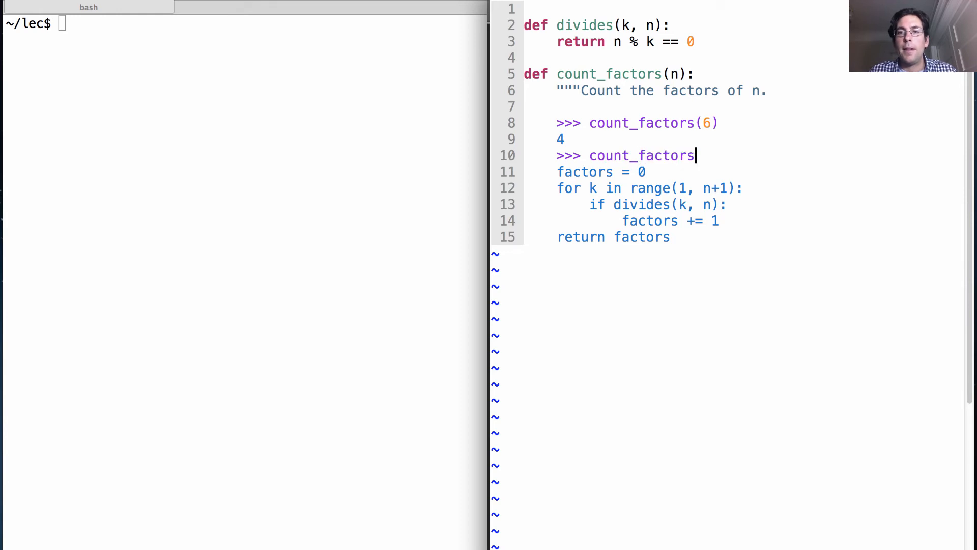
type("(576")
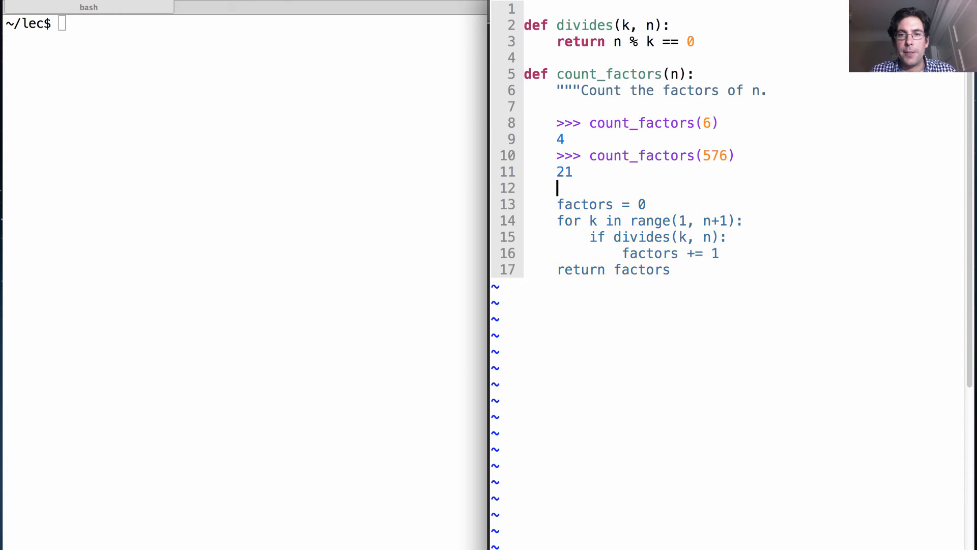
type("\"\"\"")
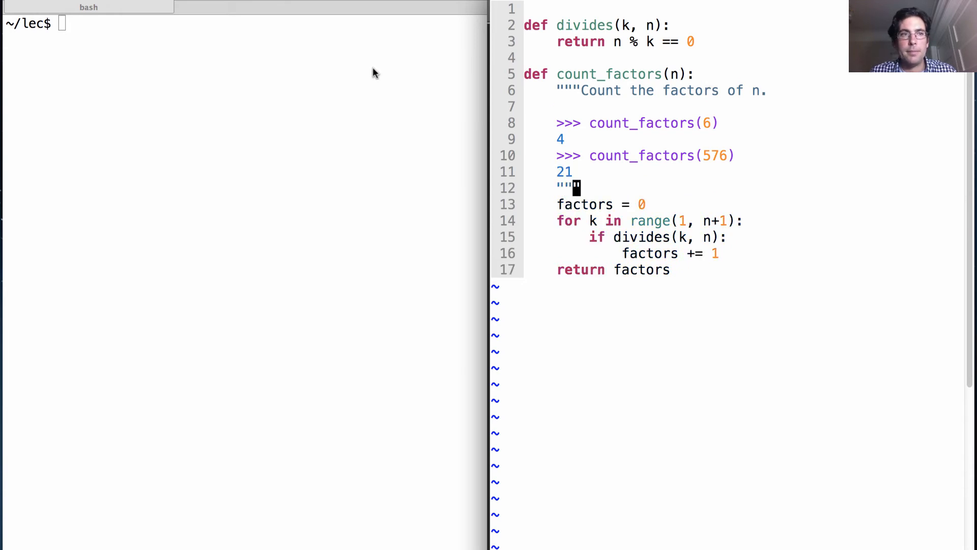
type("python3 -m d")
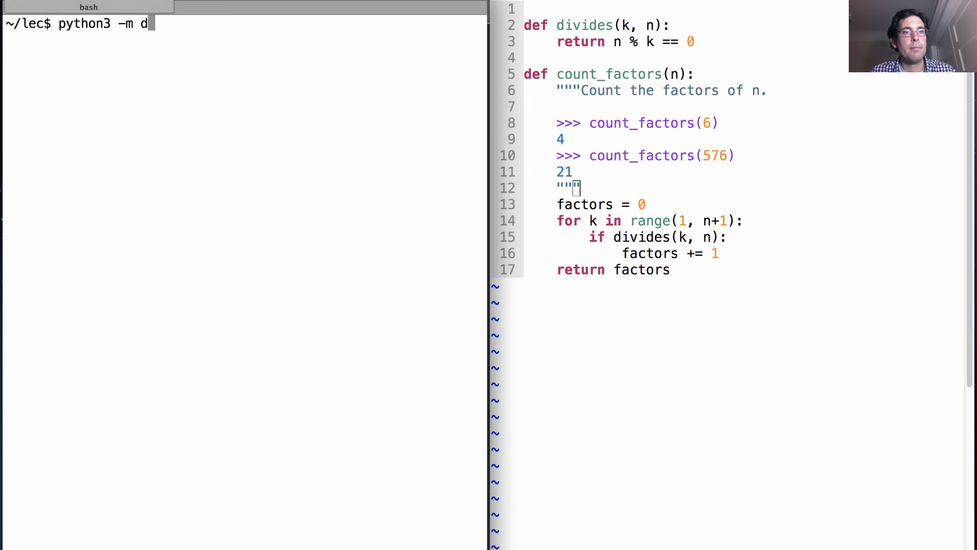
Step: Run python3 -m doctest ex.py -v and confirm 2 passed, 0 failed
type("octest ex.py -")
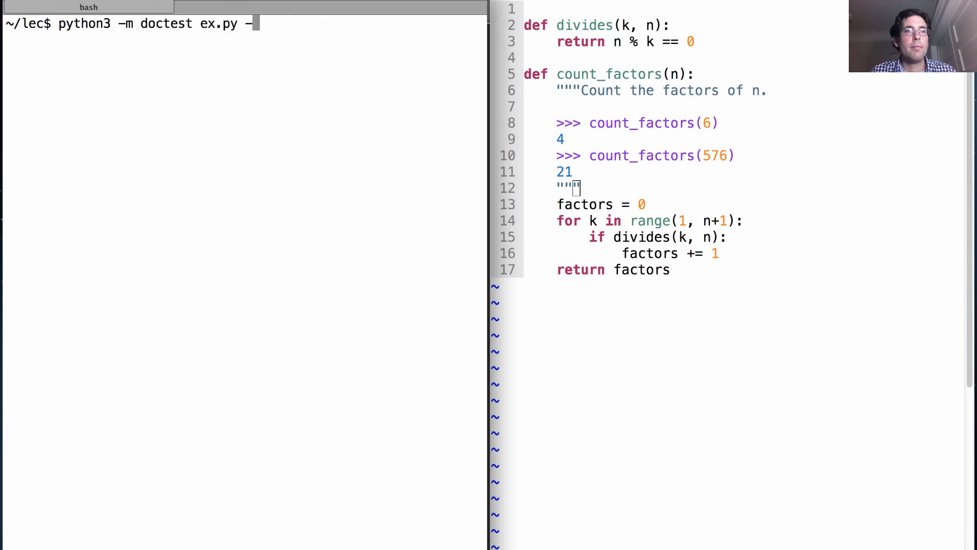
key("Return")
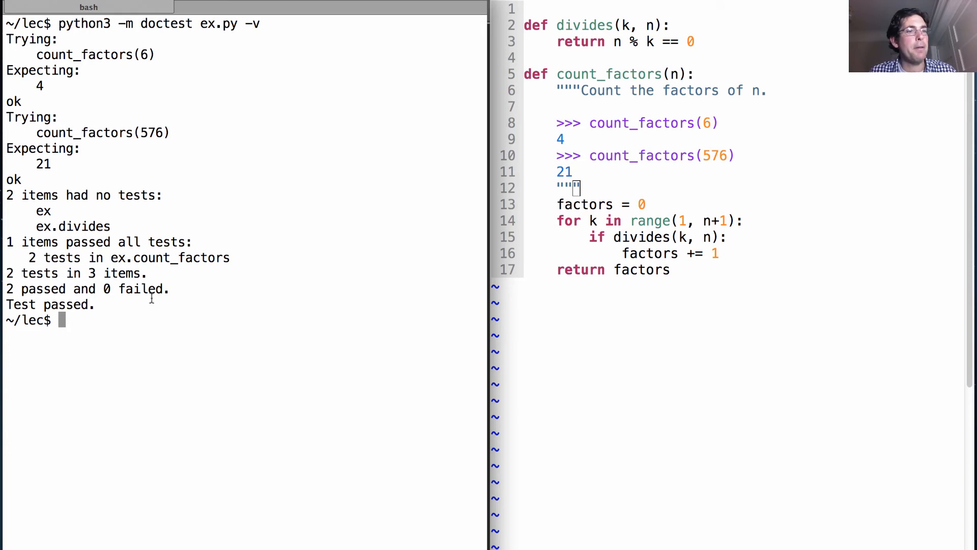
mouse_move(665, 314)
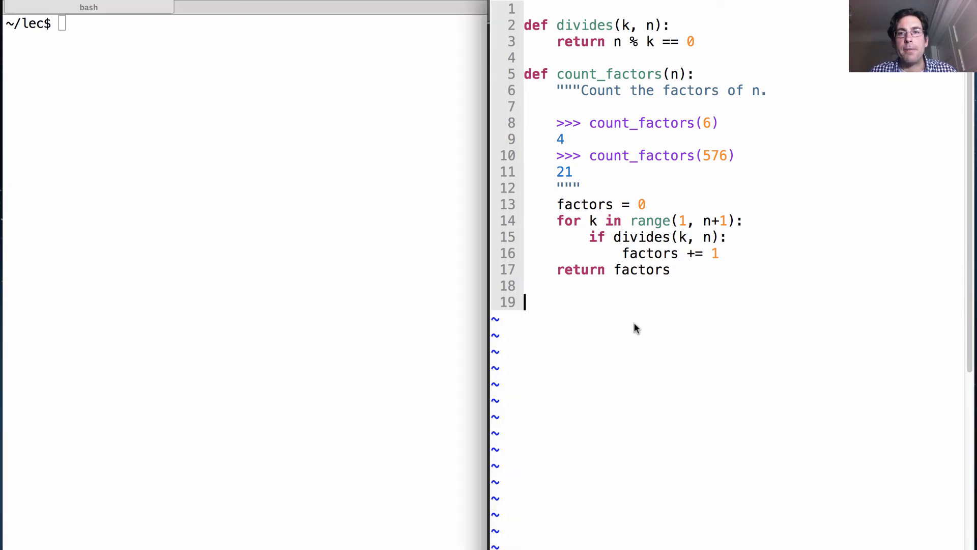
mouse_move(707, 156)
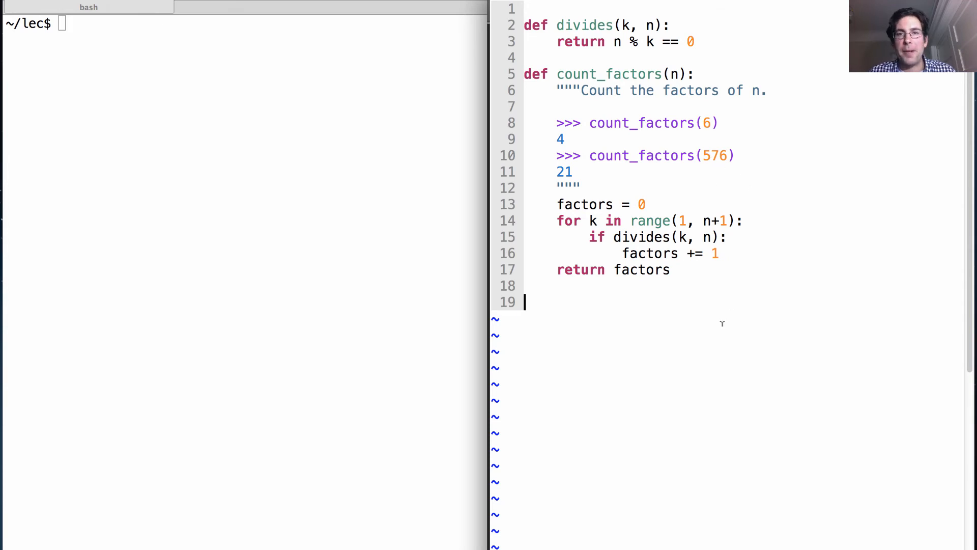
Step: Define count_factors_fast(n) with a 'Count the factors of n.' docstring and renamed doctests
type("def count")
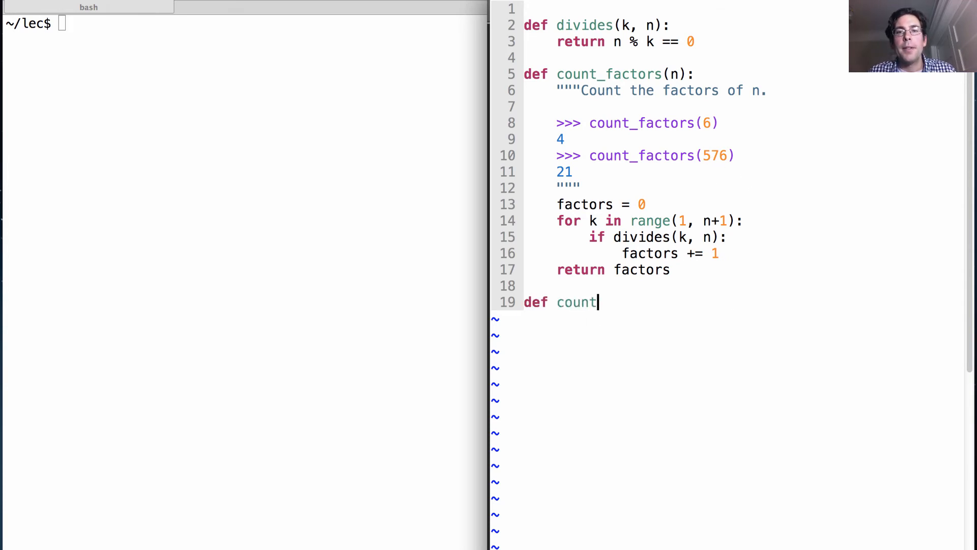
type("_factors_fast(")
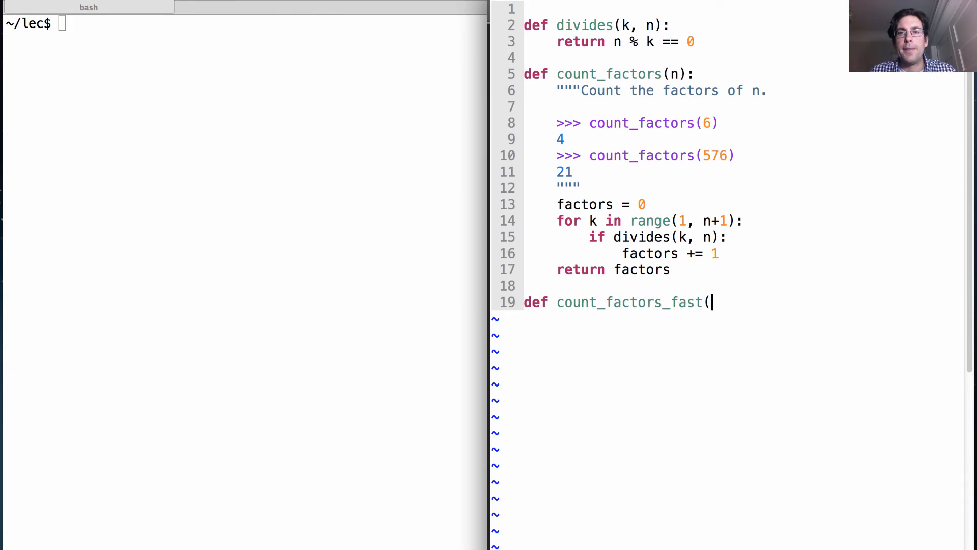
type("n):")
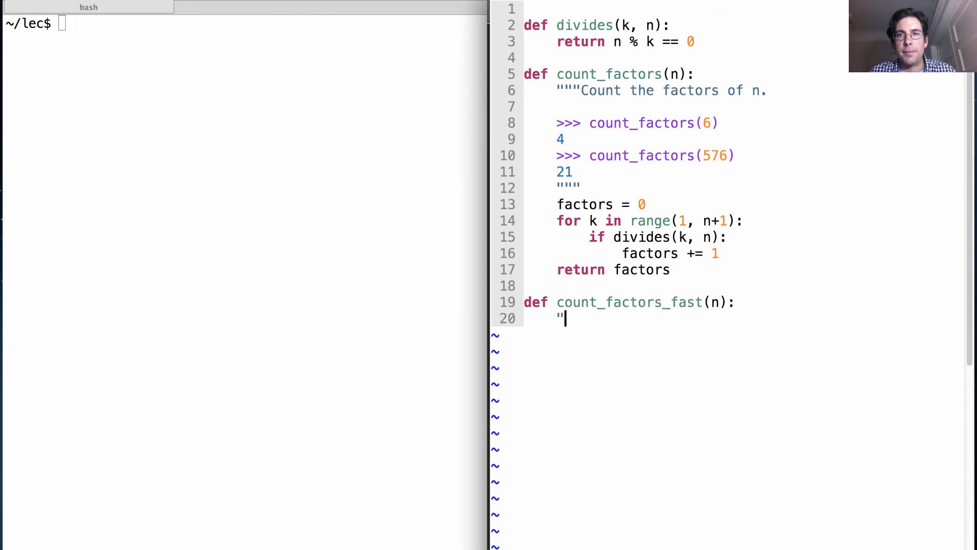
type("\"\"Count the fa")
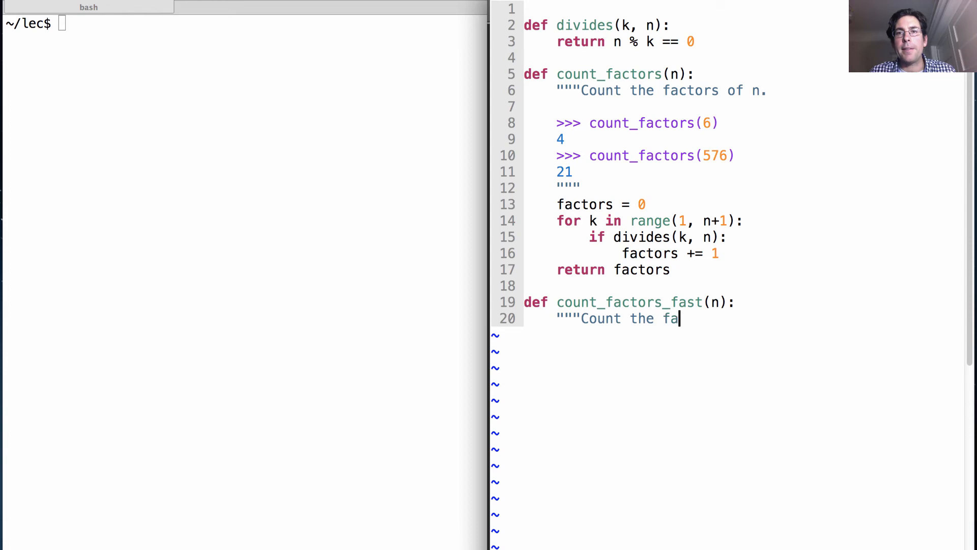
type("ctors of n.")
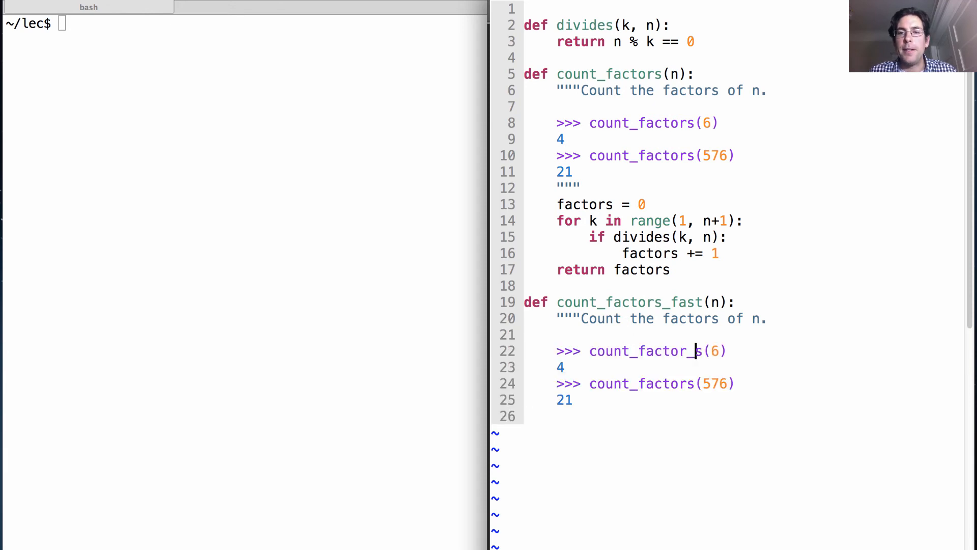
type("fast")
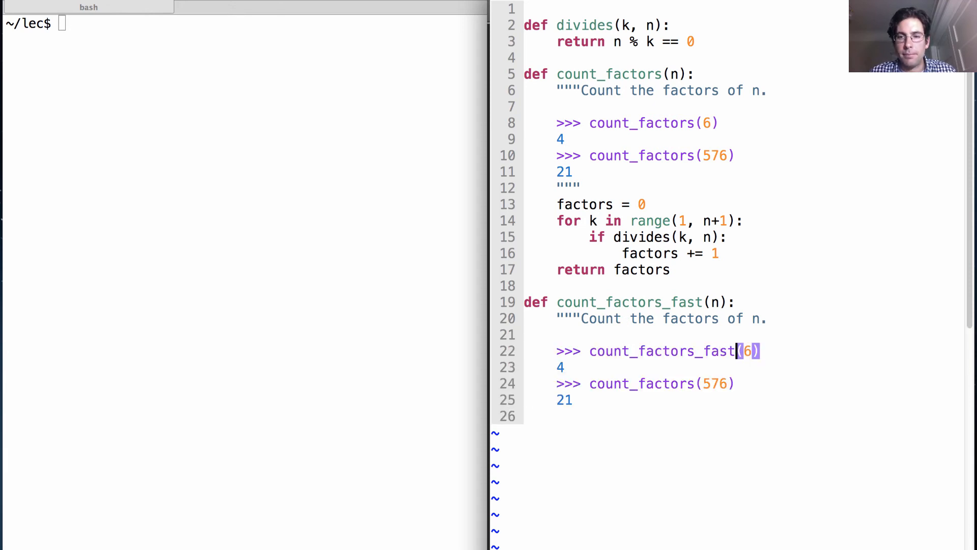
left_click(708, 383)
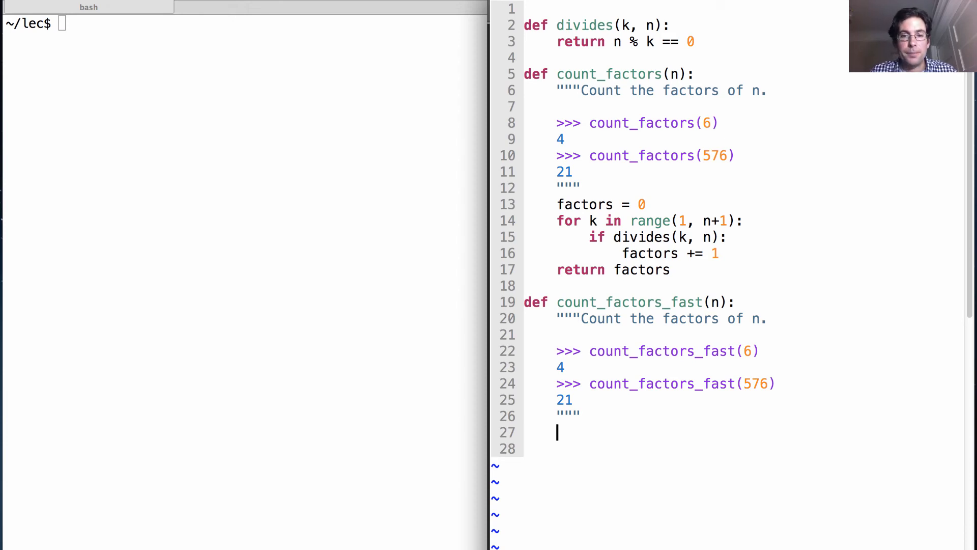
Step: Initialize factors = 0, k = 1, sqrt_n = sqrt(n), and add 'from math import sqrt' at top
type("fac")
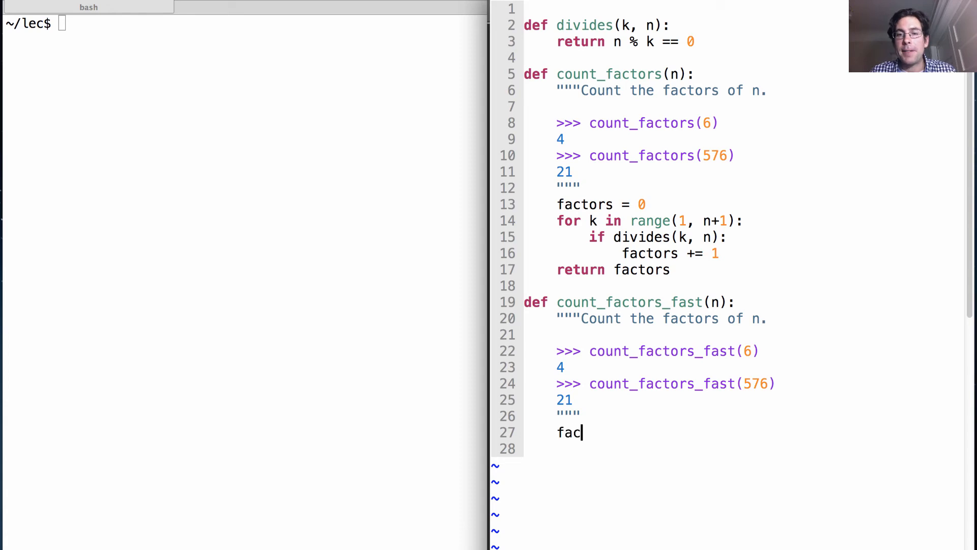
type("tors = 0")
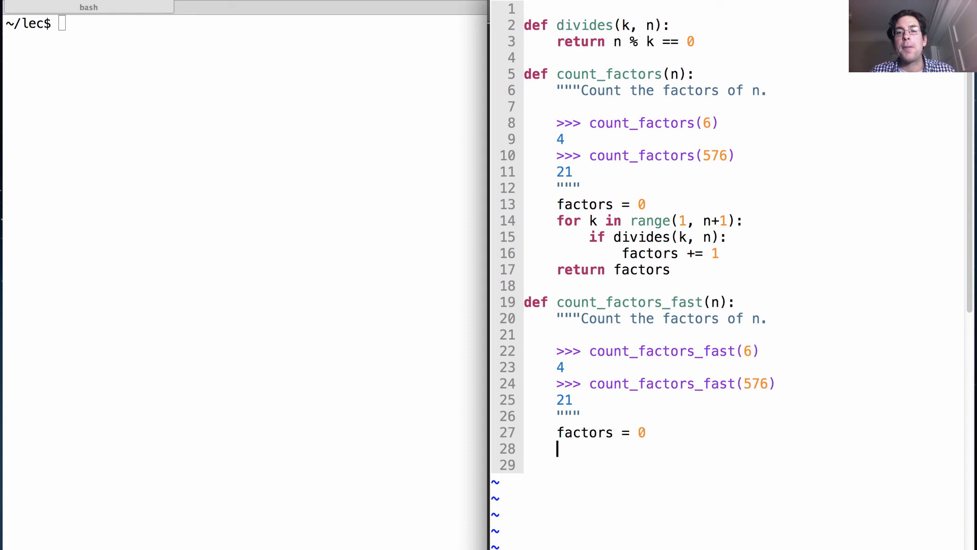
type("k =")
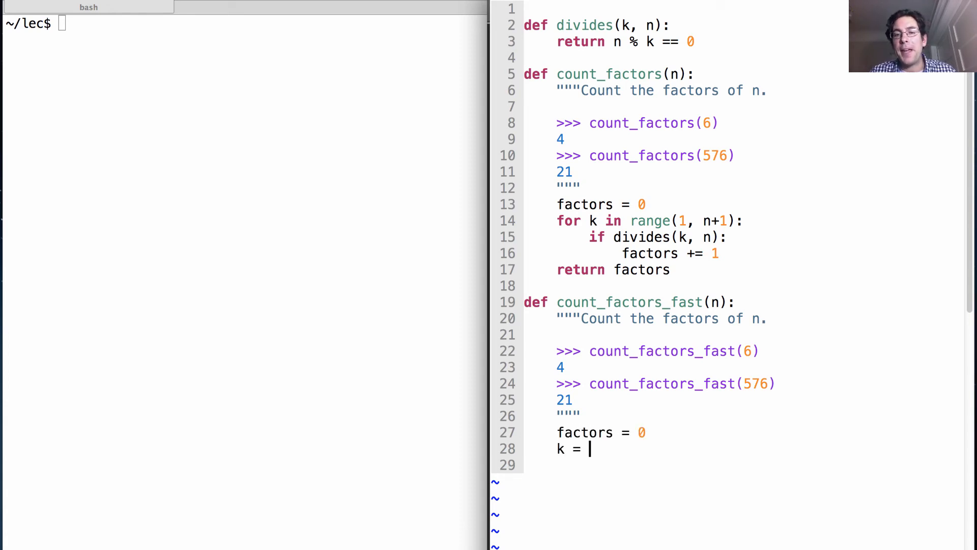
type("1")
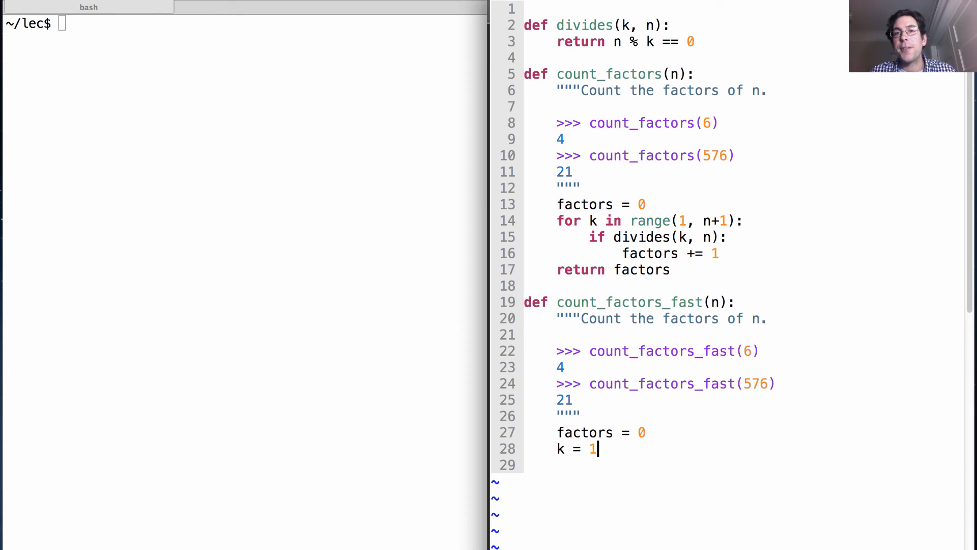
key("Return")
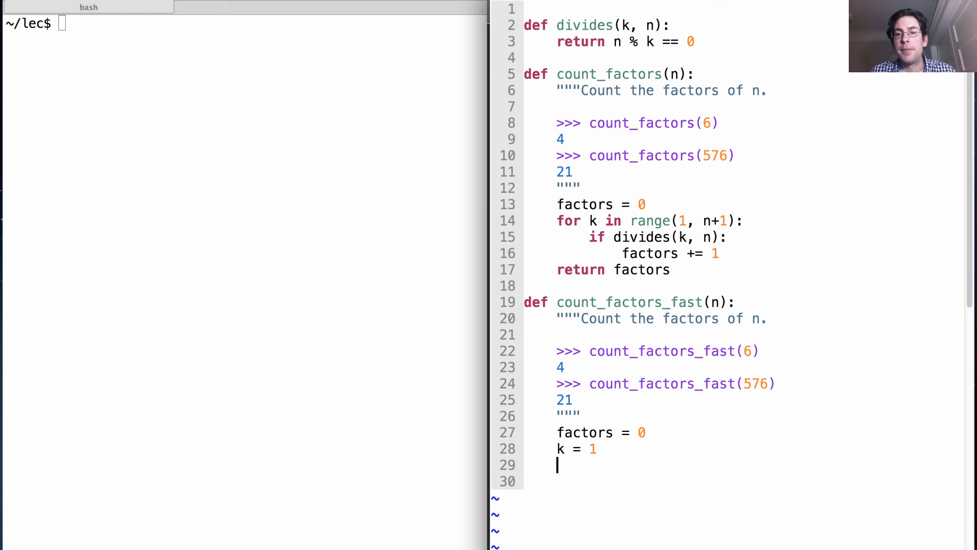
type("sqr")
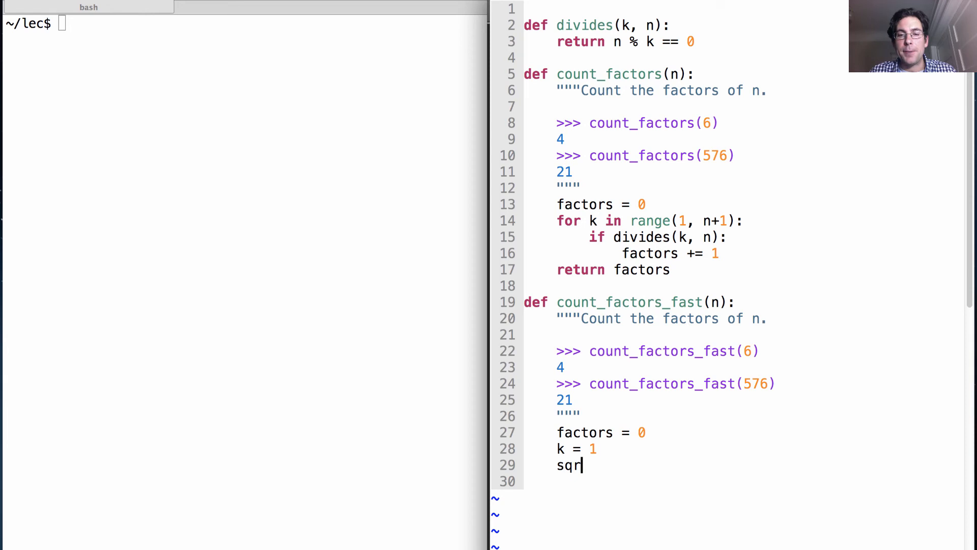
type("t_n =")
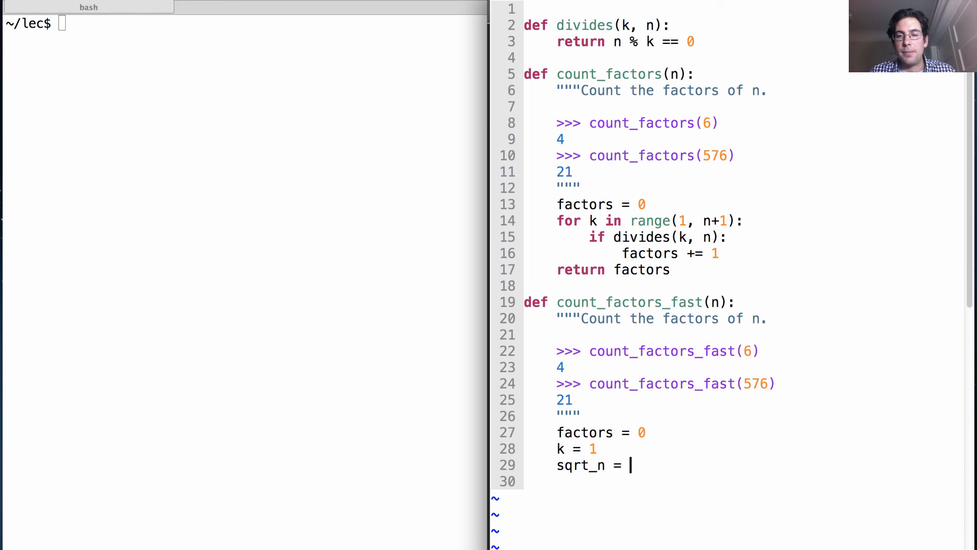
type("sqrt(n)")
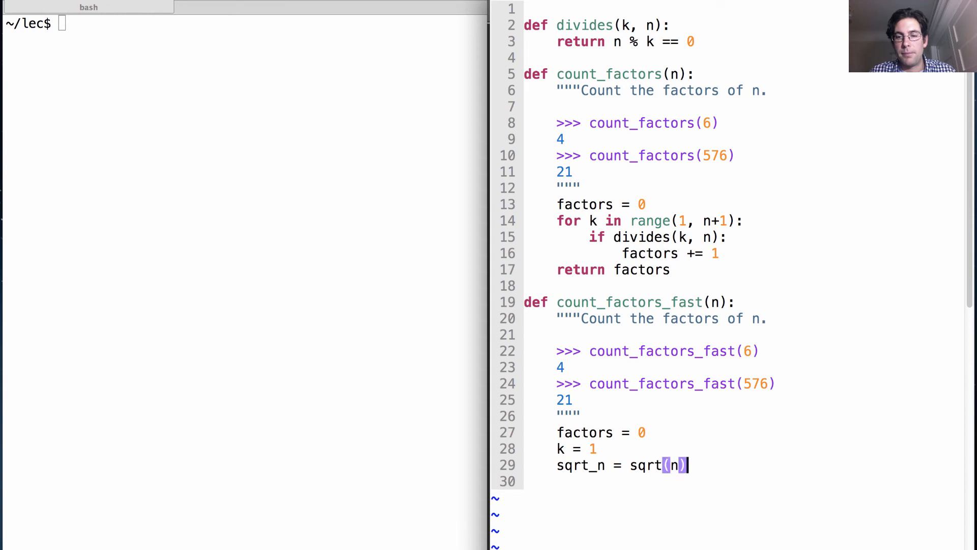
type("from")
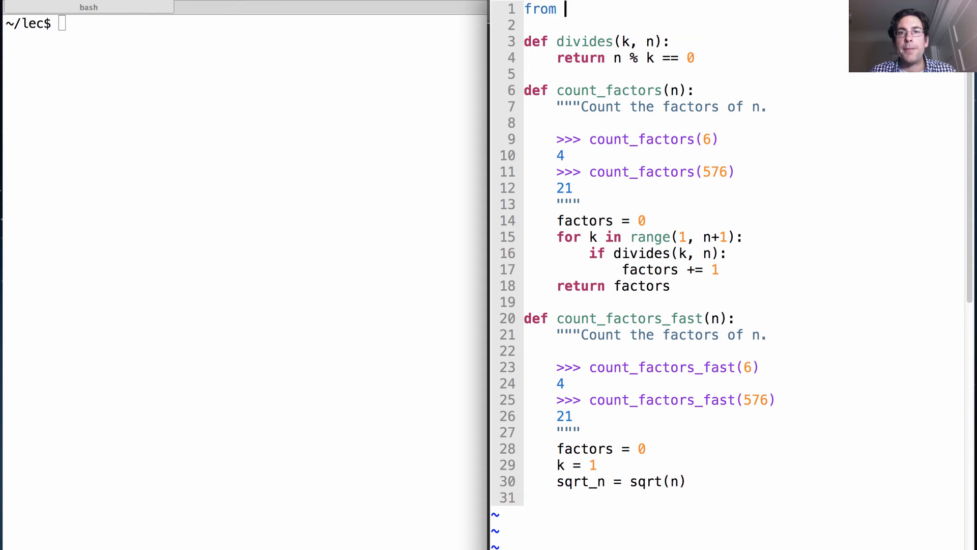
type("math import sqrt")
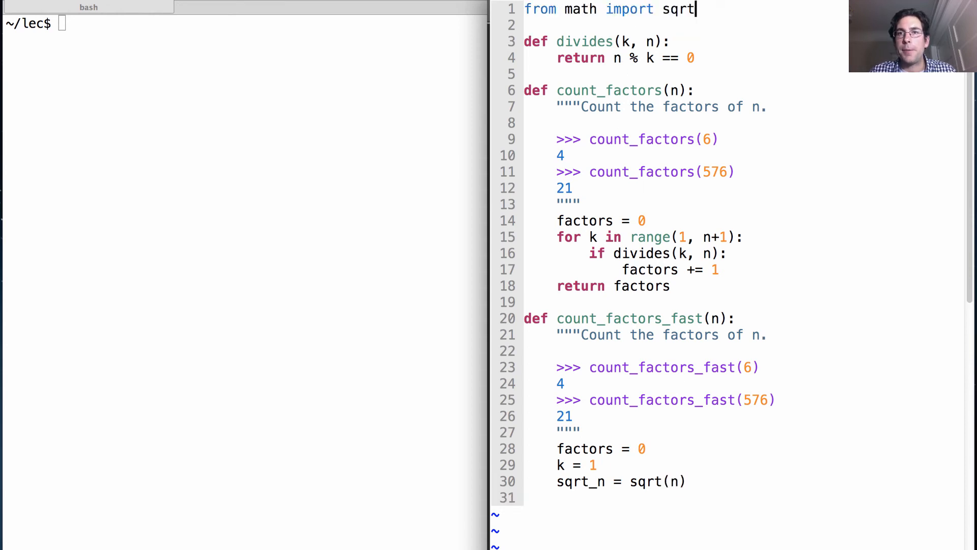
Step: Start a while k < sqrt_n loop in count_factors_fast
scroll("down", 3)
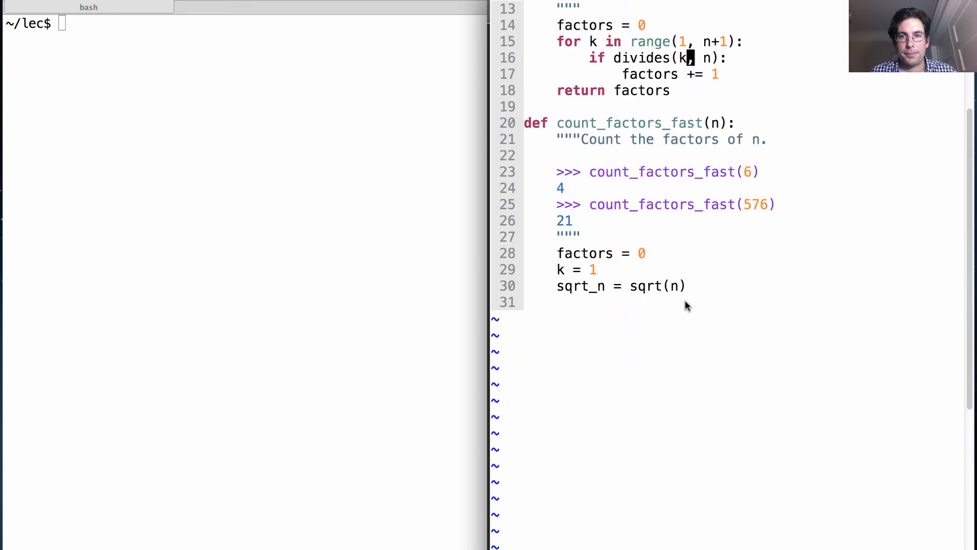
type("w")
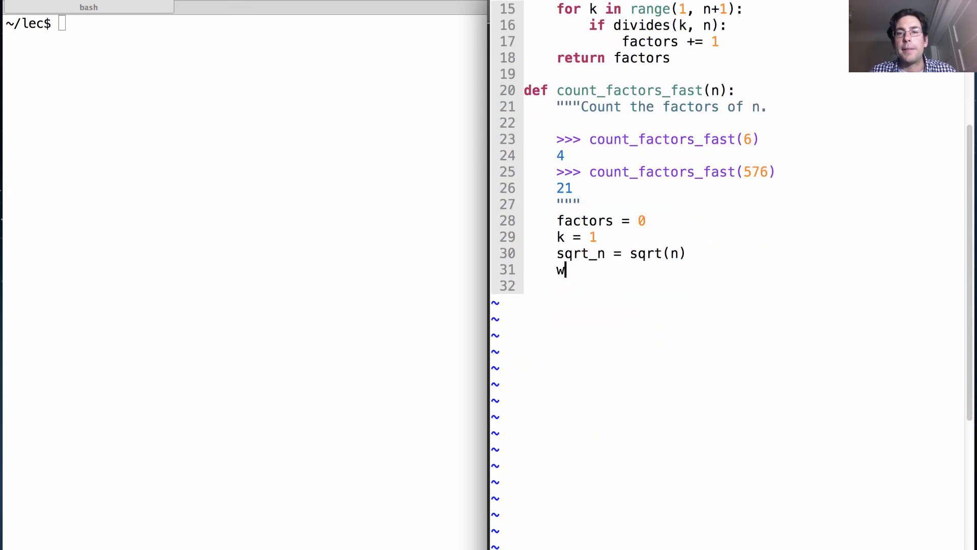
type("hile")
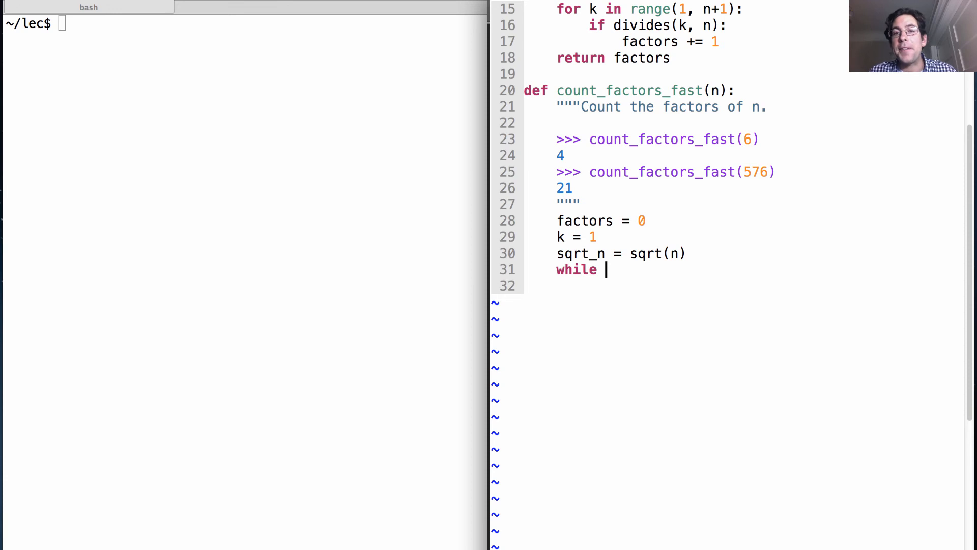
type("k <")
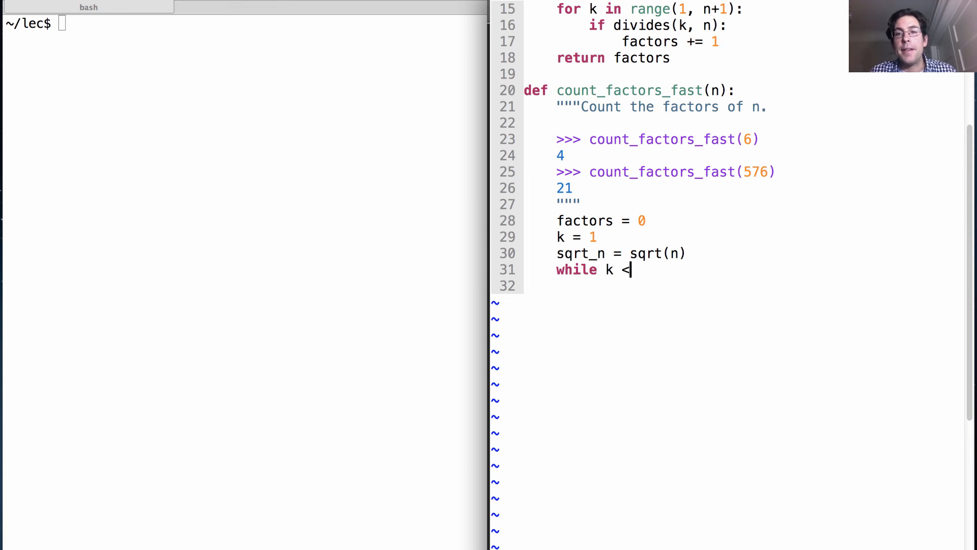
type("sqrt_n")
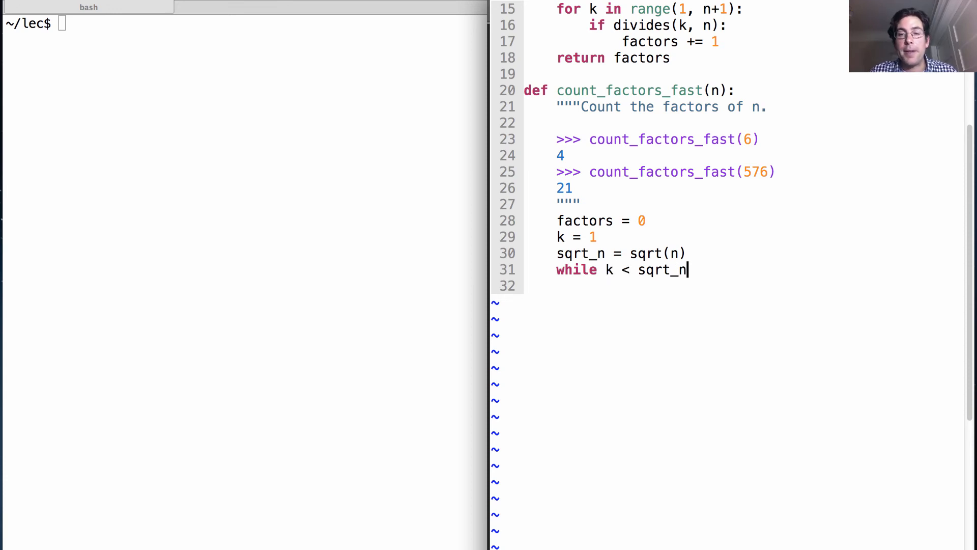
type(":")
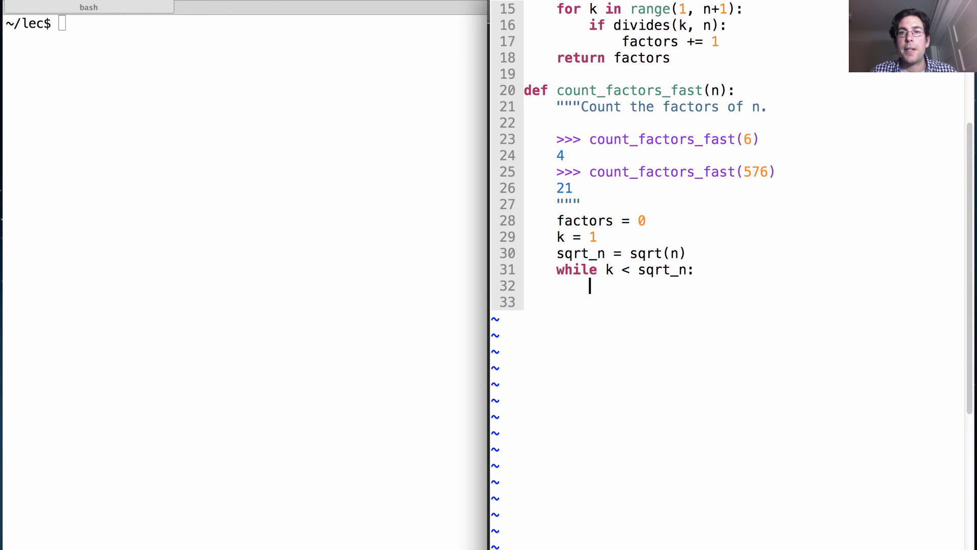
Step: Inside the loop, add 2 to factors when divides(k, n), then increment k by 1
type("if d")
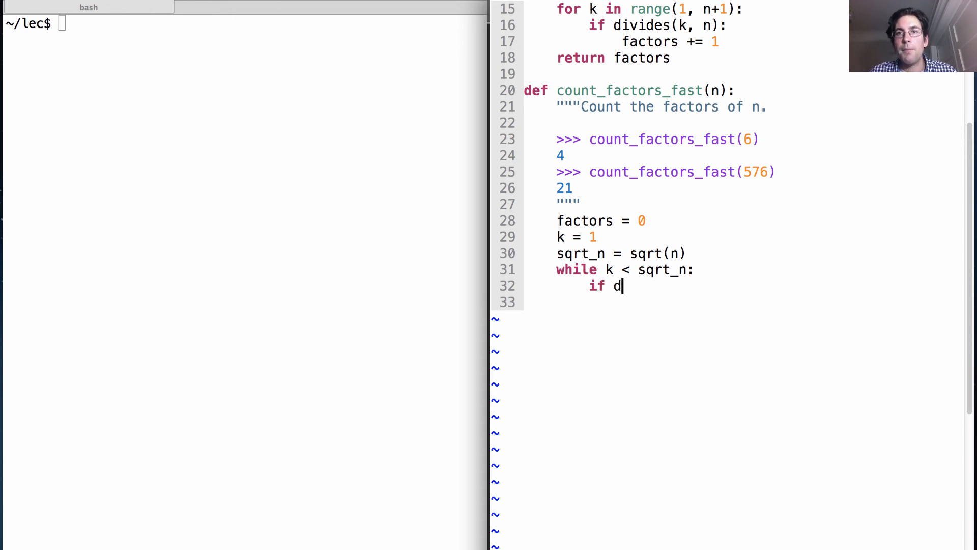
type("ivides(k,")
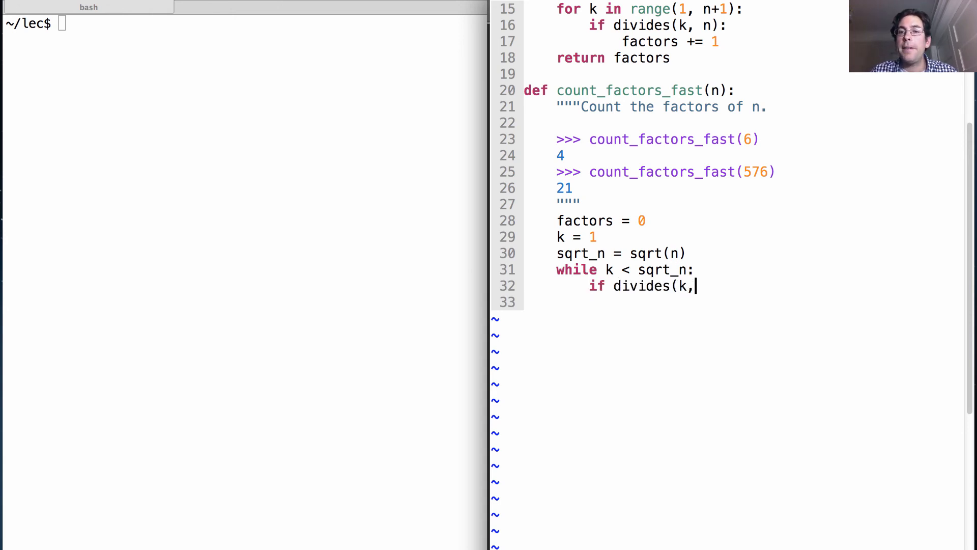
type("n):")
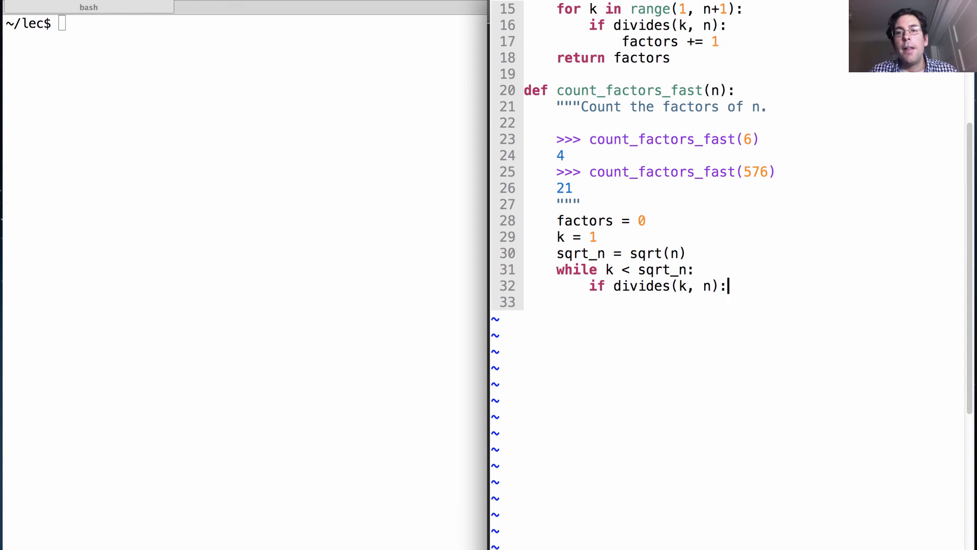
key("Return")
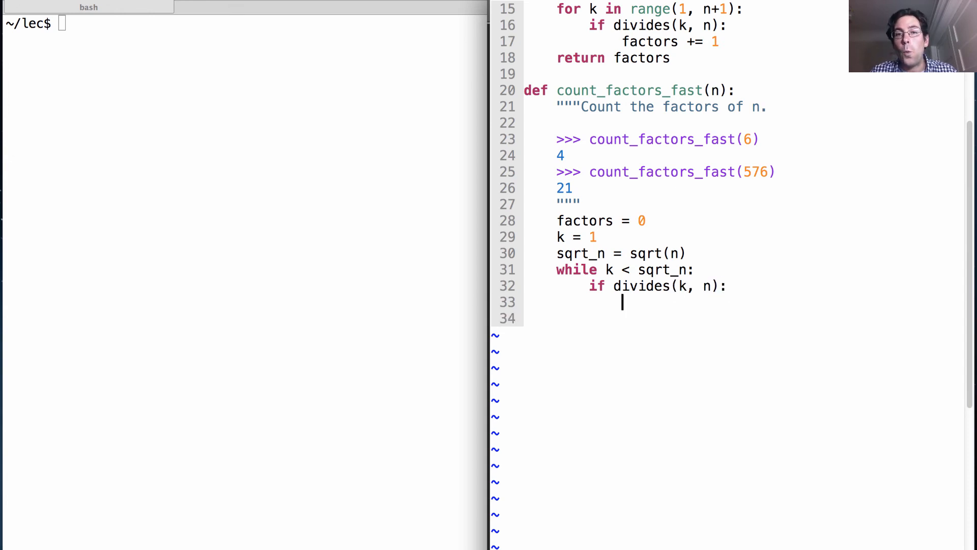
type("factors += 2")
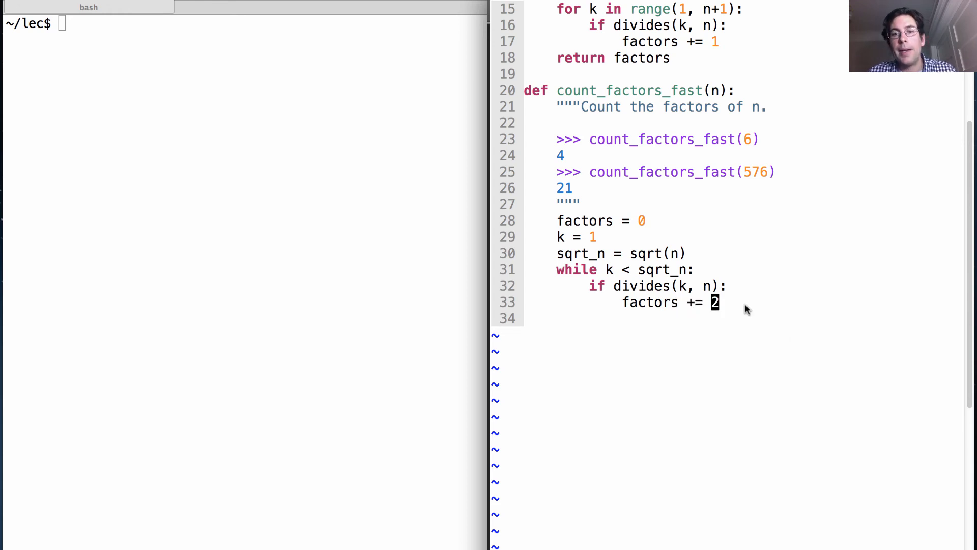
mouse_move(662, 278)
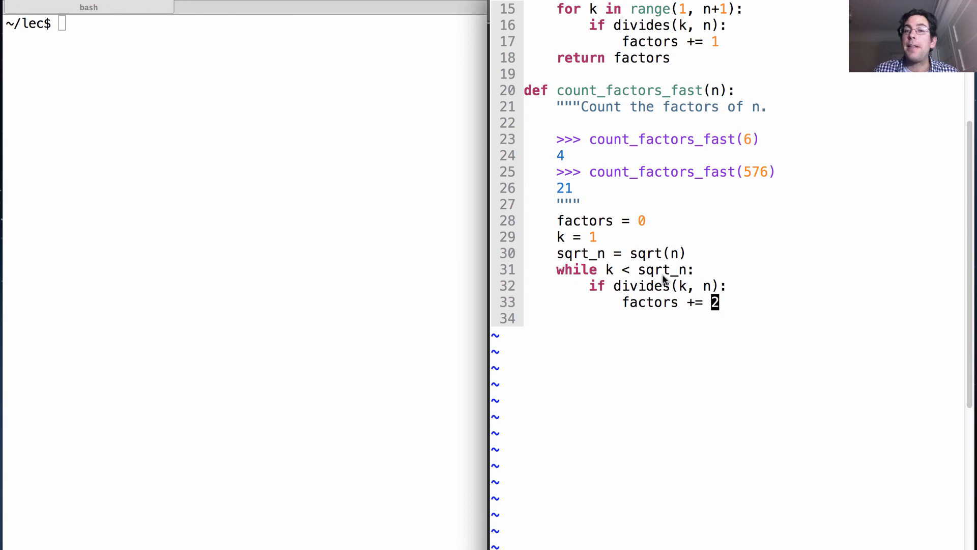
mouse_move(610, 277)
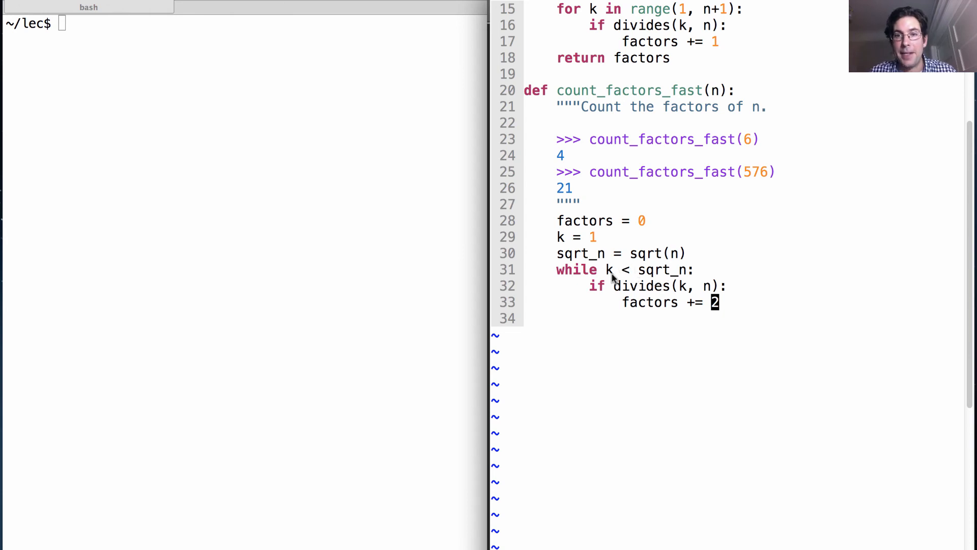
mouse_move(834, 374)
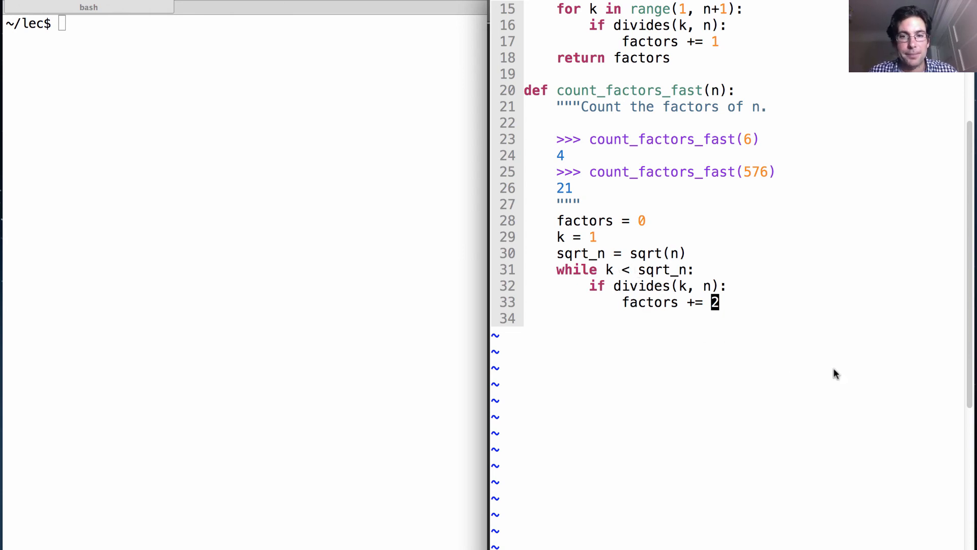
key("Return")
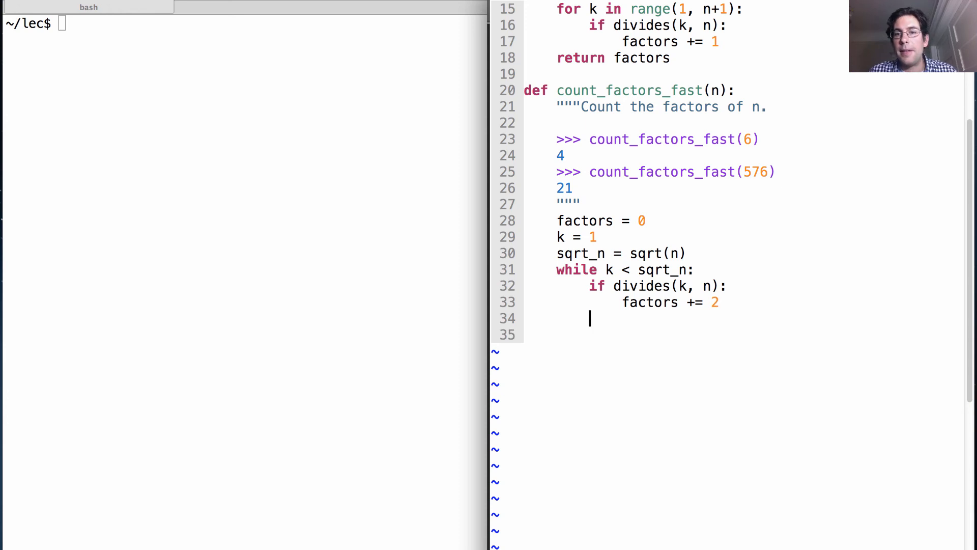
type("k += 1")
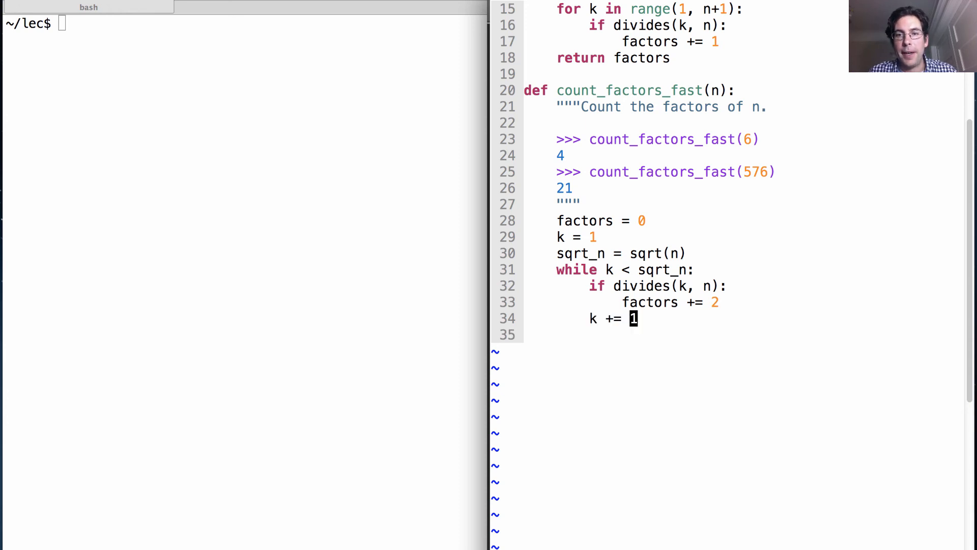
key("Return")
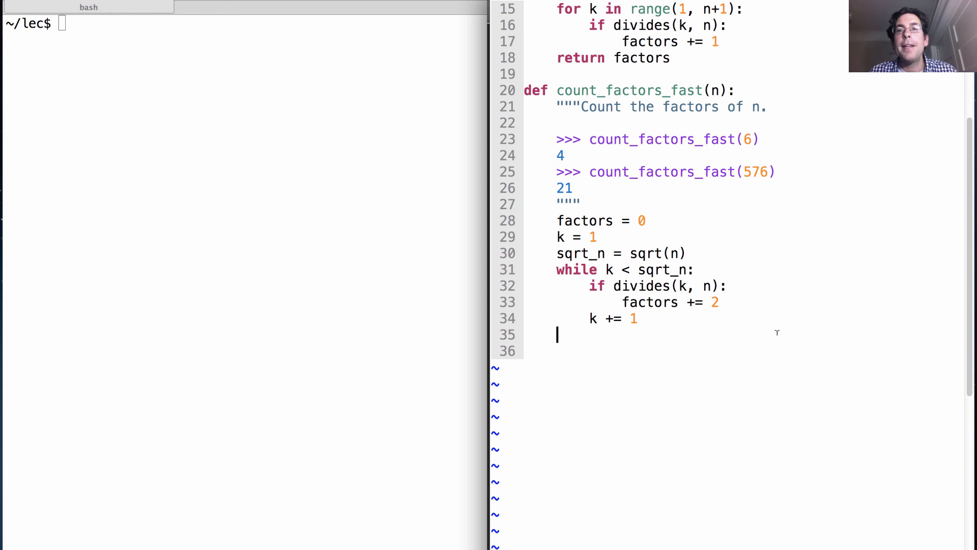
mouse_move(669, 318)
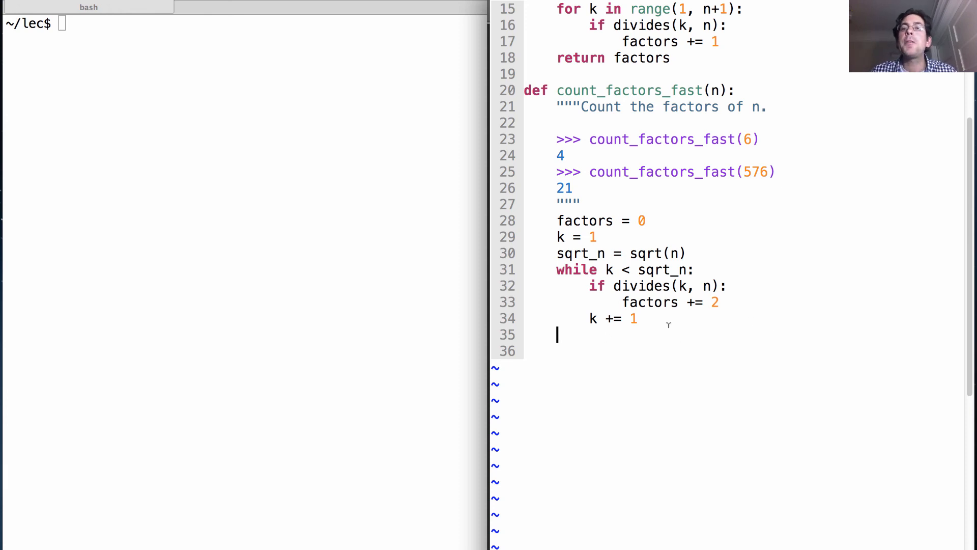
mouse_move(622, 286)
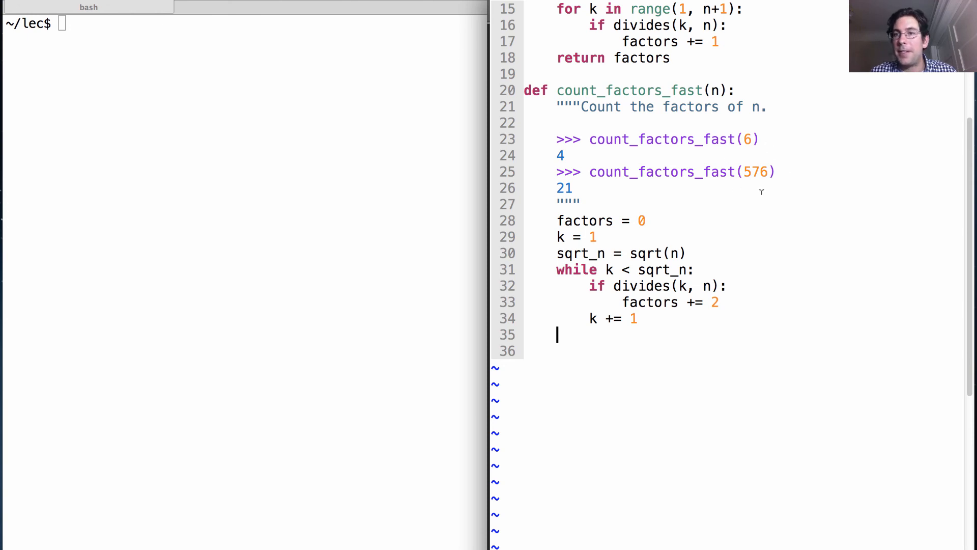
mouse_move(716, 206)
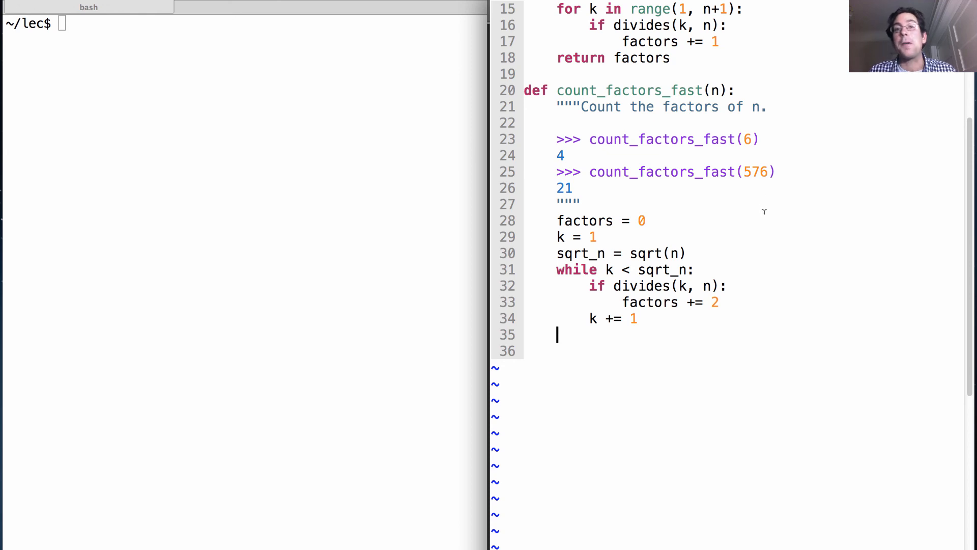
Step: Add 1 to factors when k * k == n, return factors, and type python3 -m doctest ex.py -v
type("d")
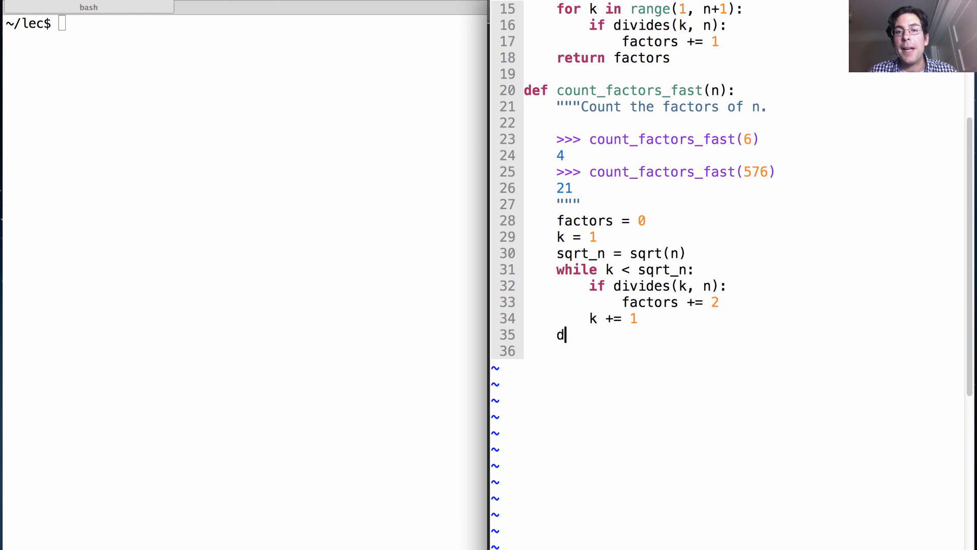
type("if k * K")
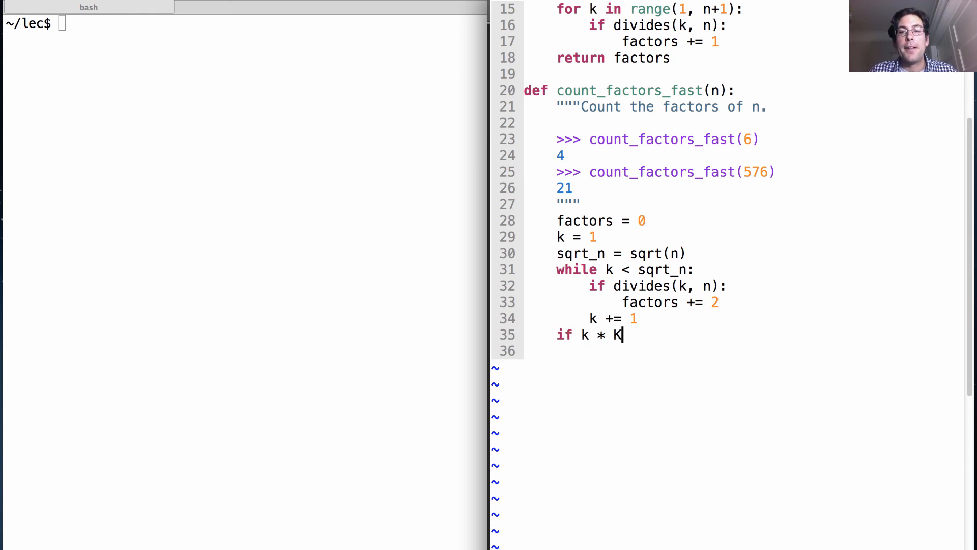
type("l")
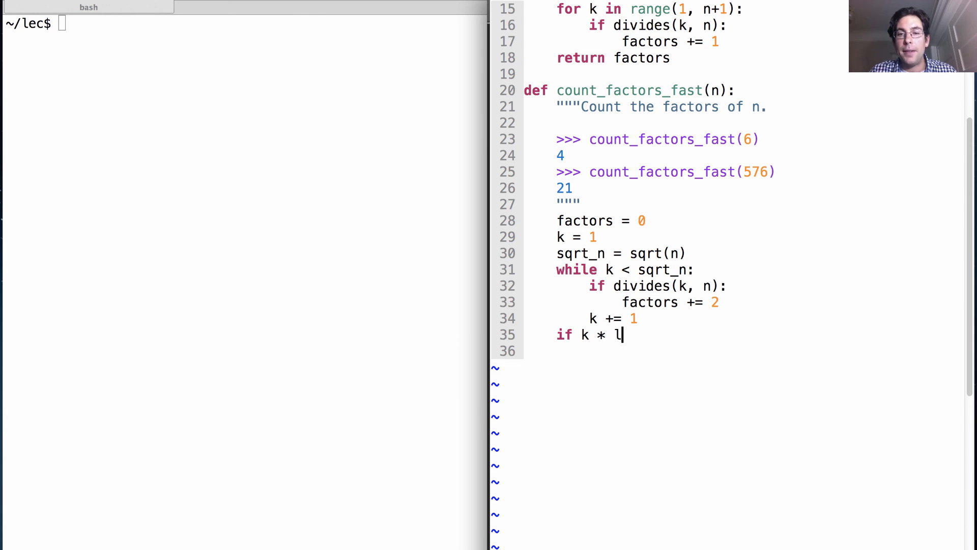
type("k == n:")
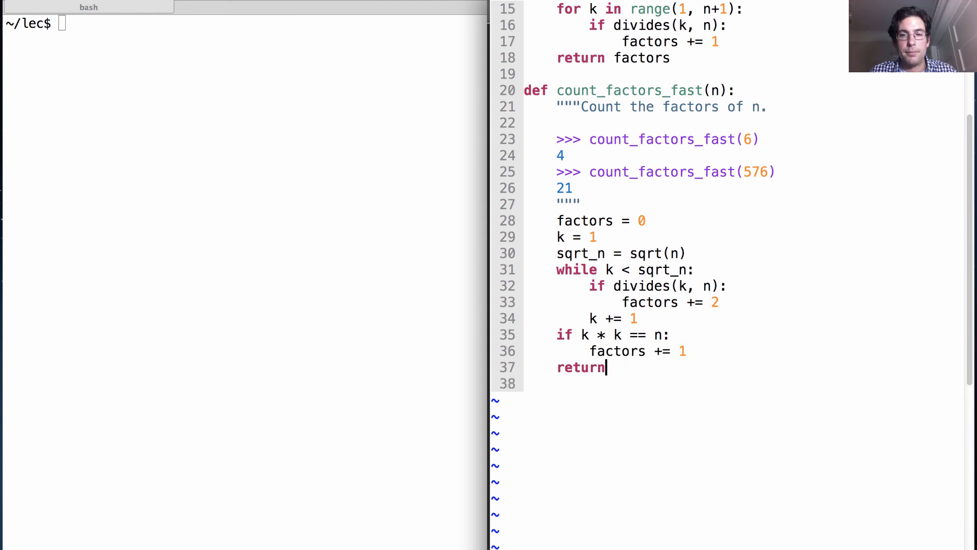
type("factors")
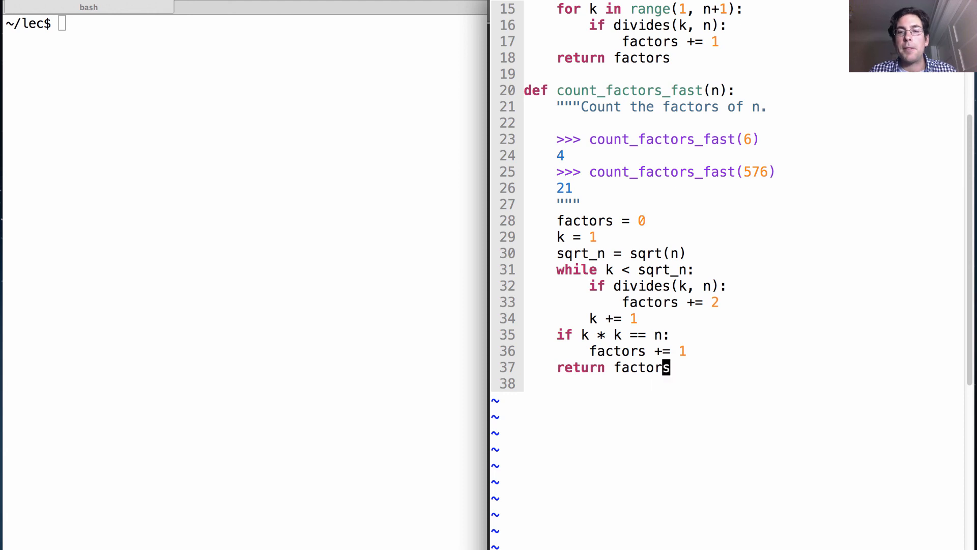
type("python3 -m doctest ex.py -v")
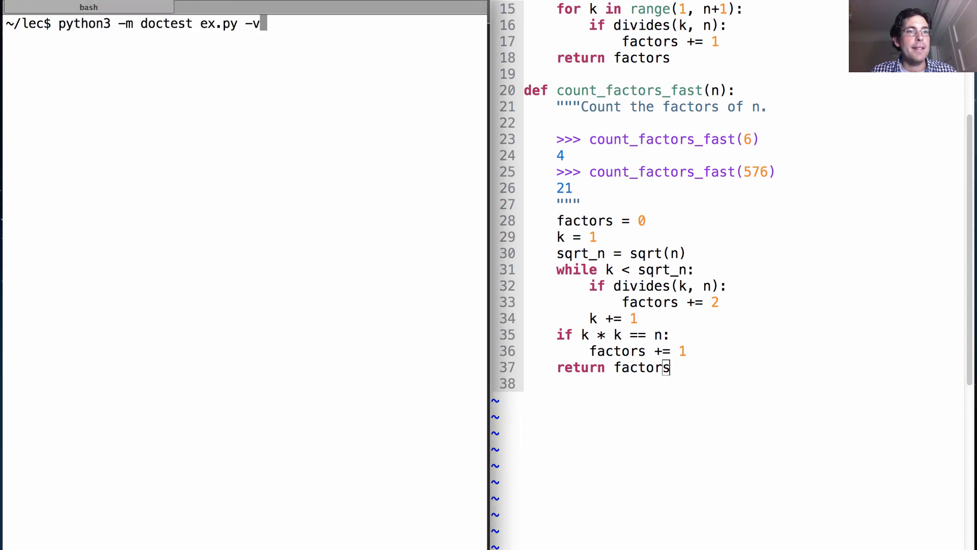
Step: Run the verbose doctests, confirming all 4 pass, and scroll Vim to the top
key("Return")
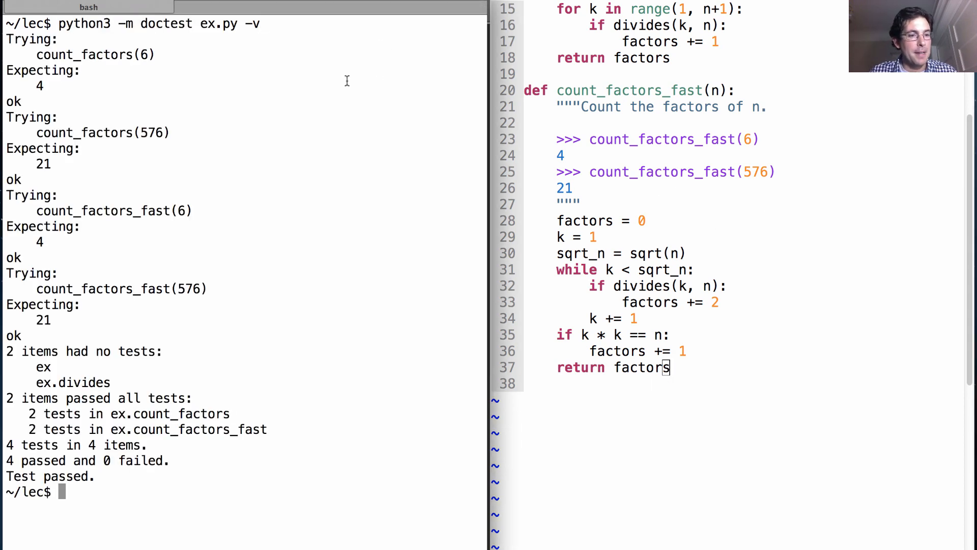
mouse_move(217, 480)
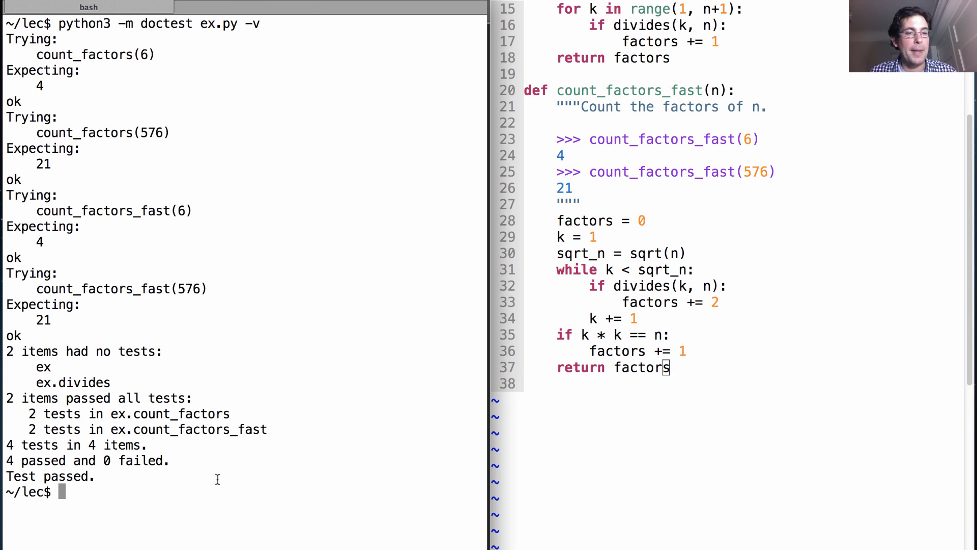
mouse_move(730, 400)
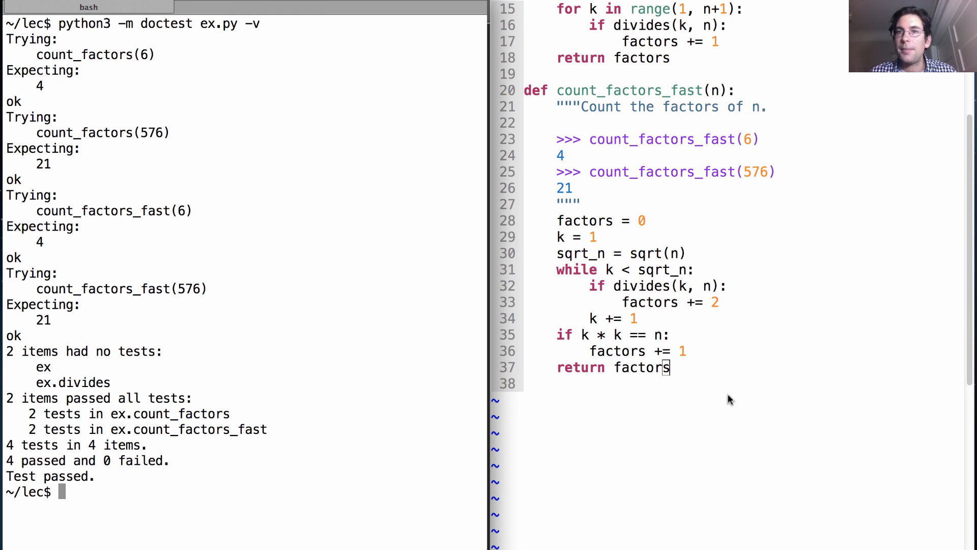
scroll("up", 3)
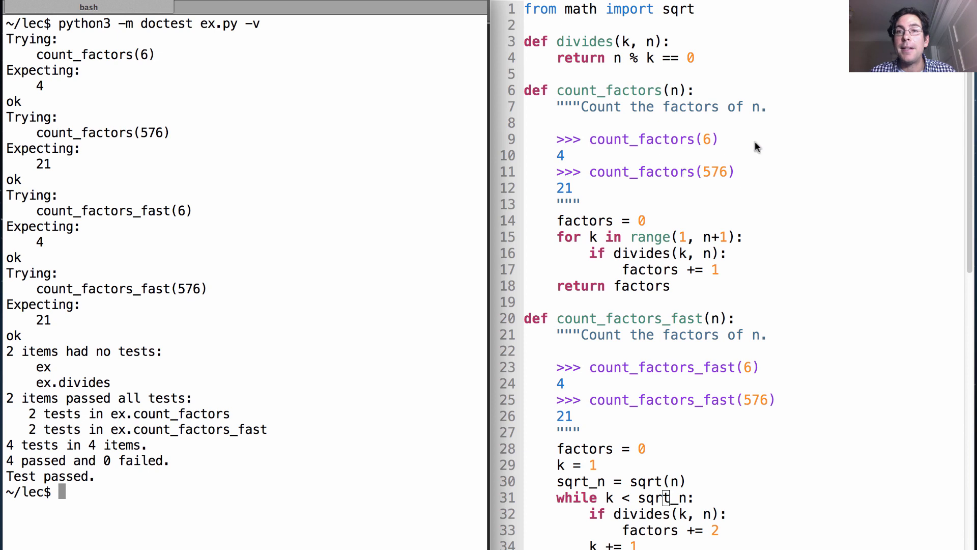
mouse_move(695, 73)
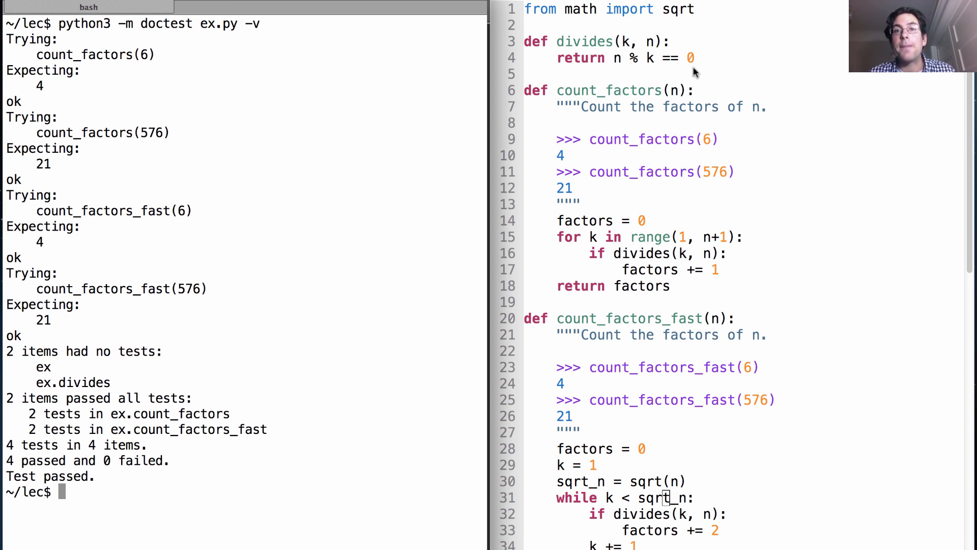
mouse_move(585, 41)
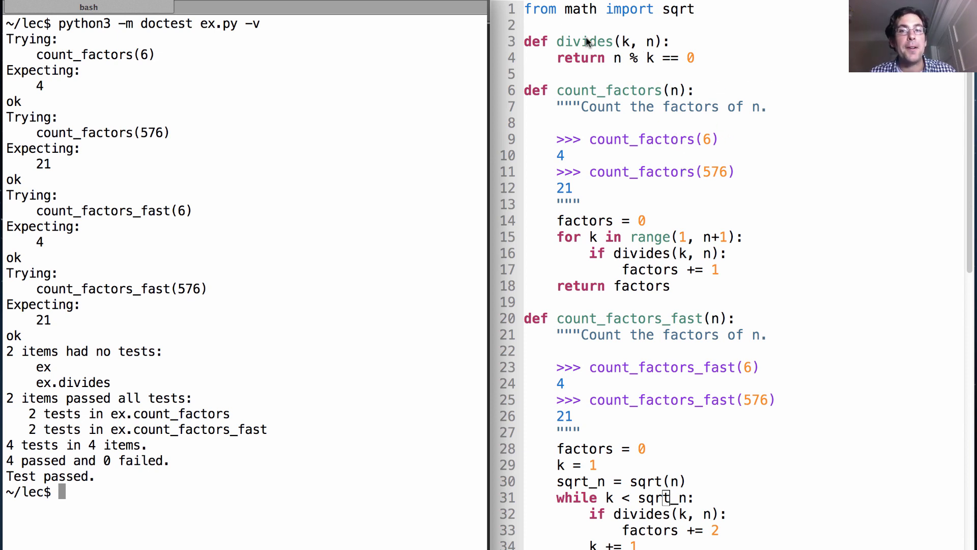
mouse_move(900, 172)
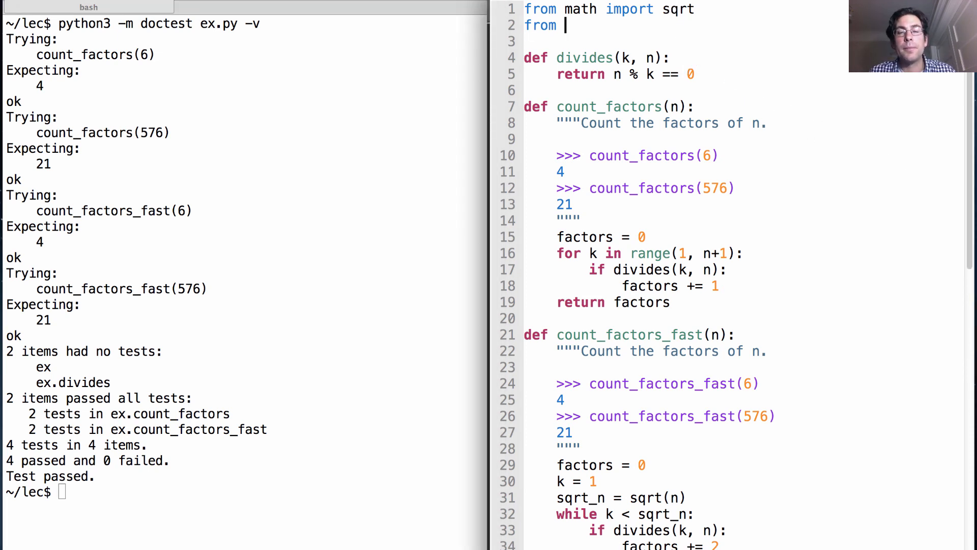
type("ucb import t")
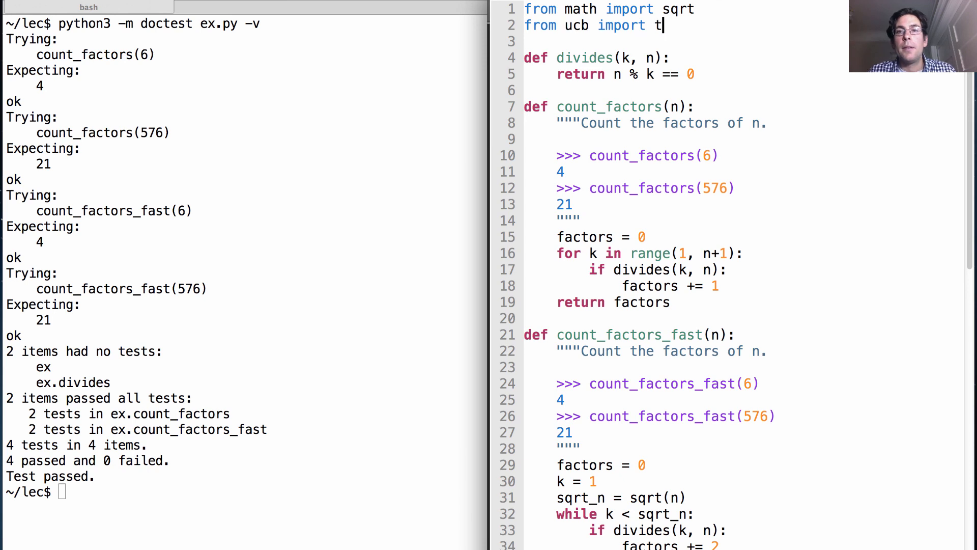
type("race")
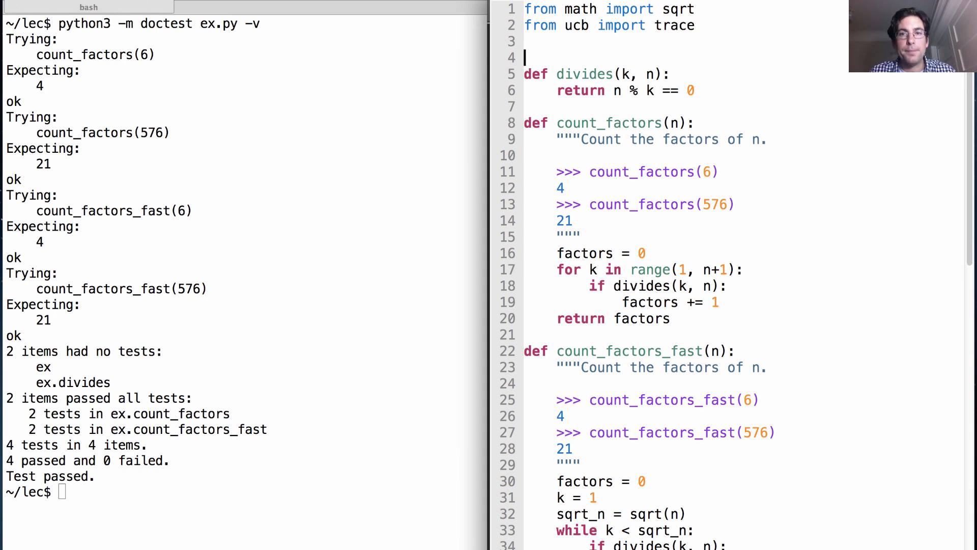
type("@trace")
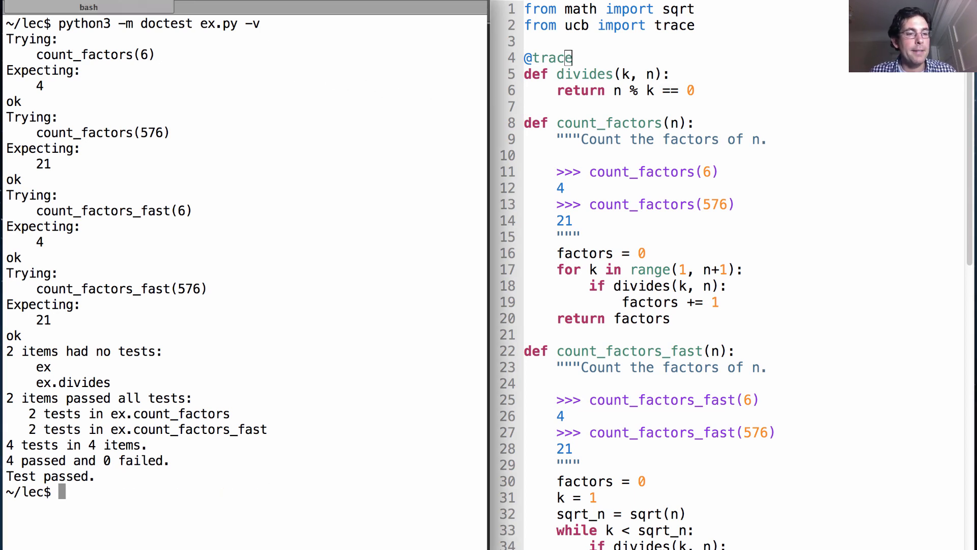
type("python3 -i ex")
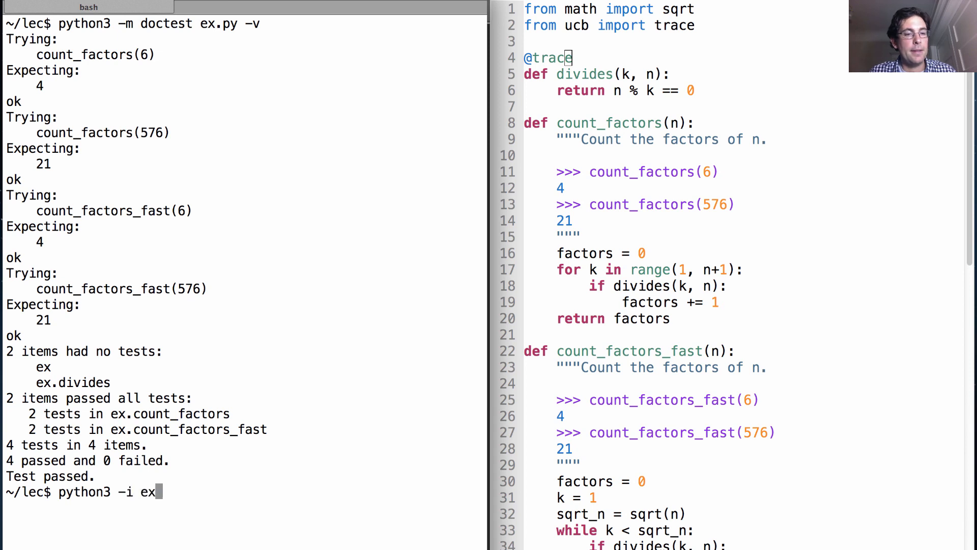
Step: Start python3 -i ex.py and run count_factors(32), tracing divides for k from 1 to 32
key("Return")
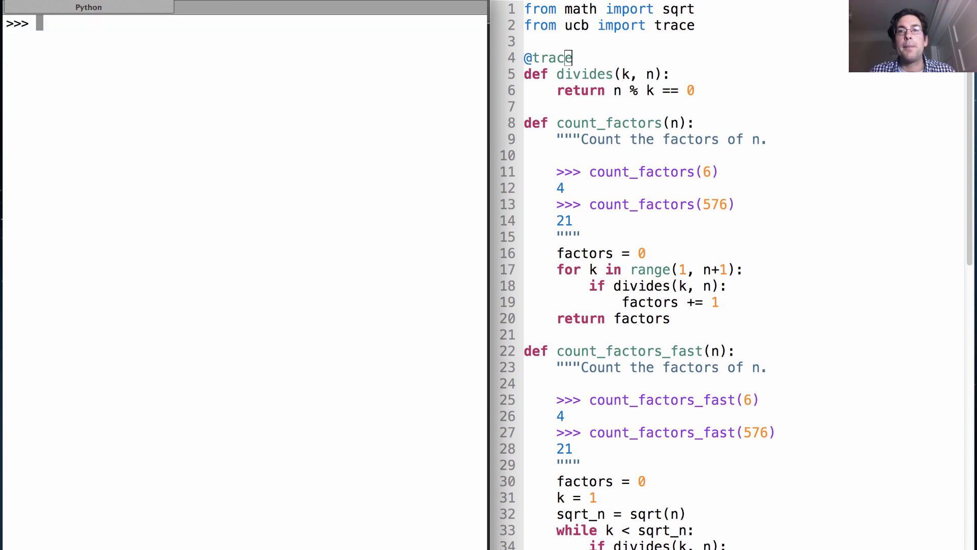
type("count_factors")
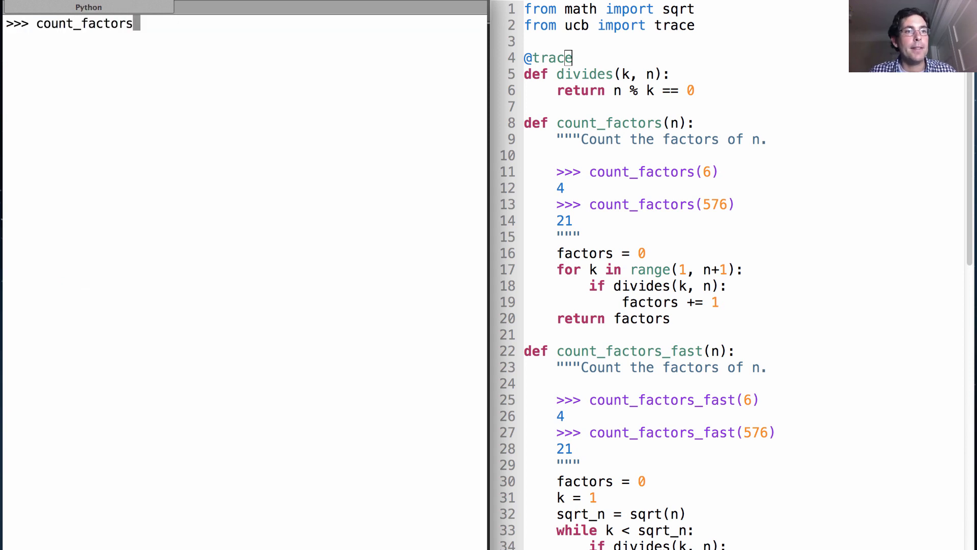
type("(")
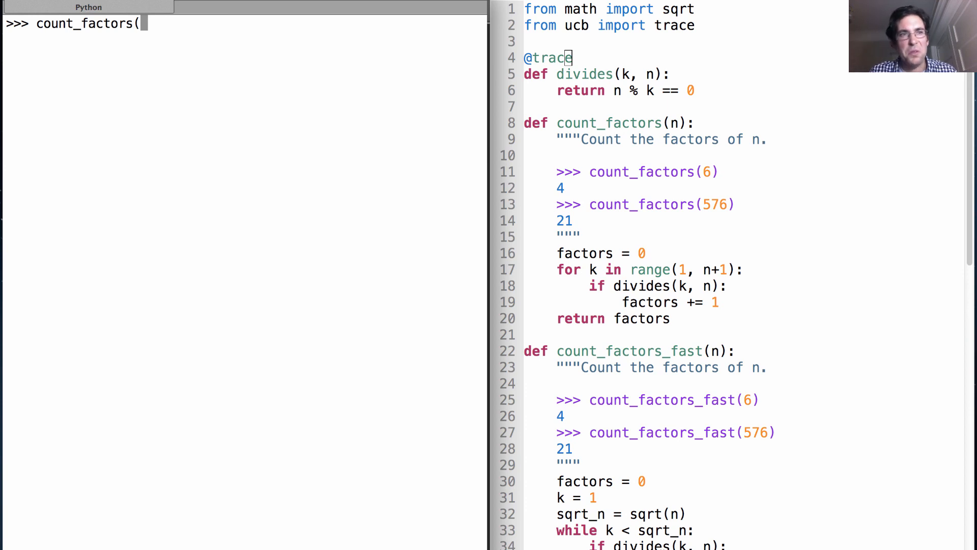
type("32)")
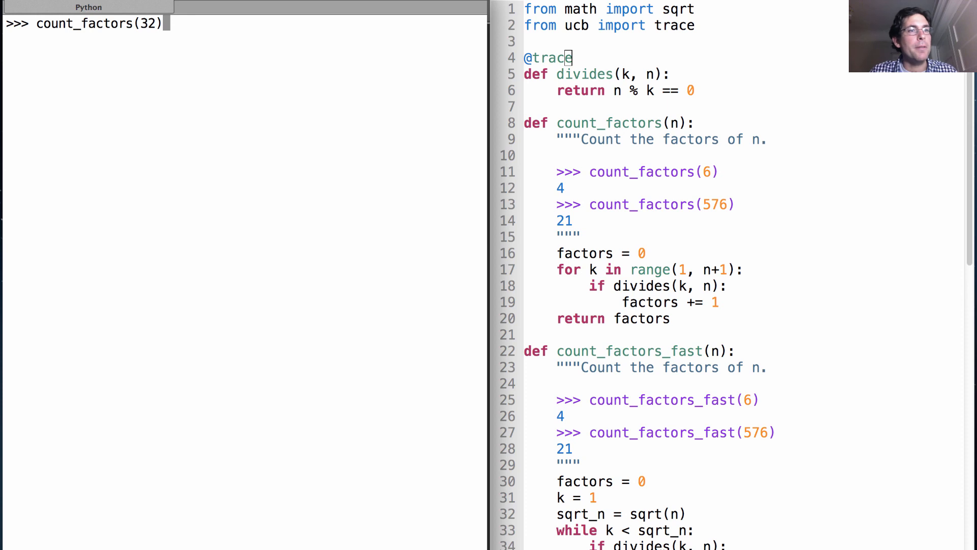
key("Return")
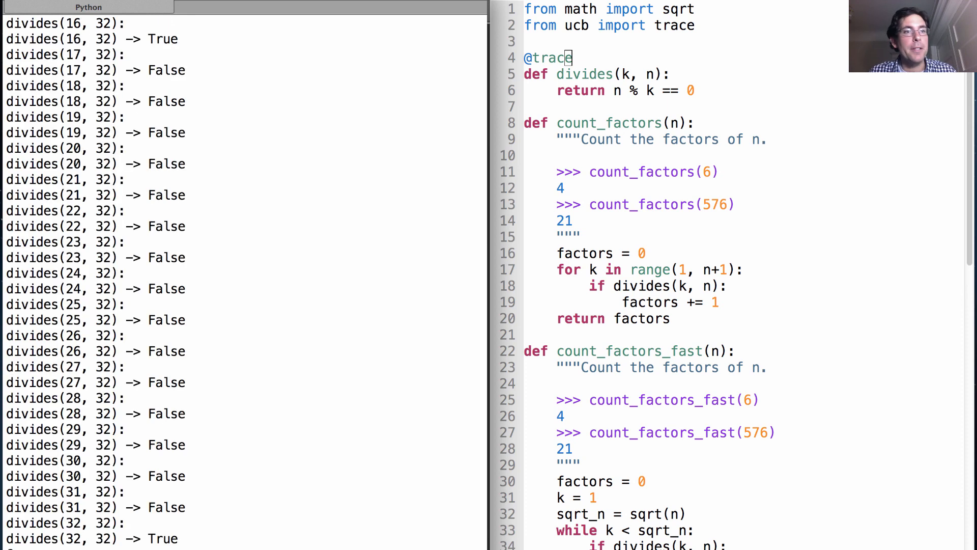
mouse_move(167, 270)
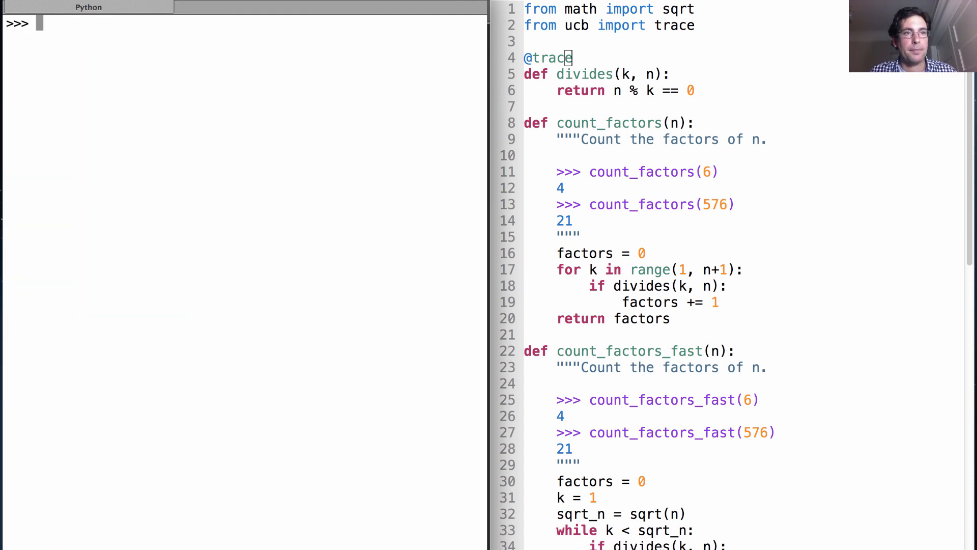
Step: Run count_factors_fast(32), tracing divides for k 1 through 5 and returning 6
type("count_factors_f(32)")
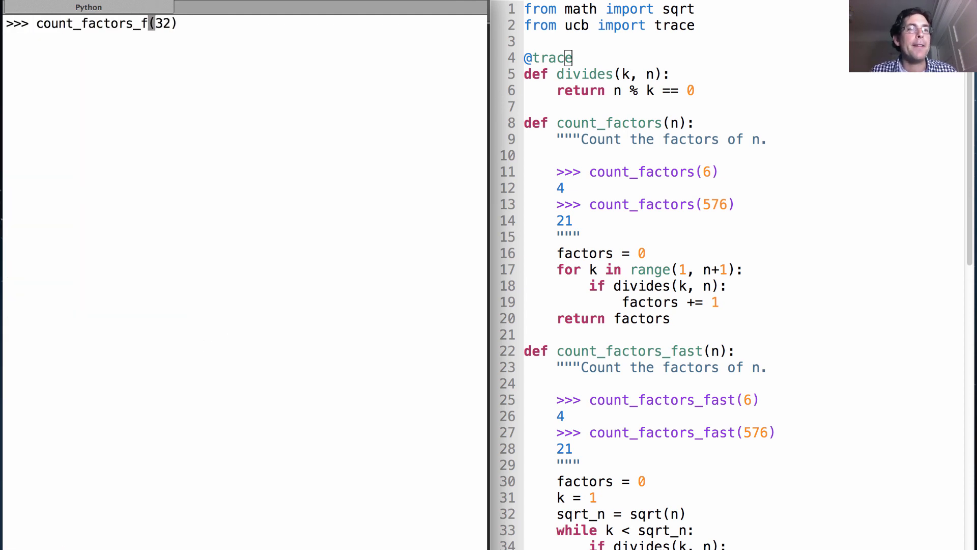
key("Return")
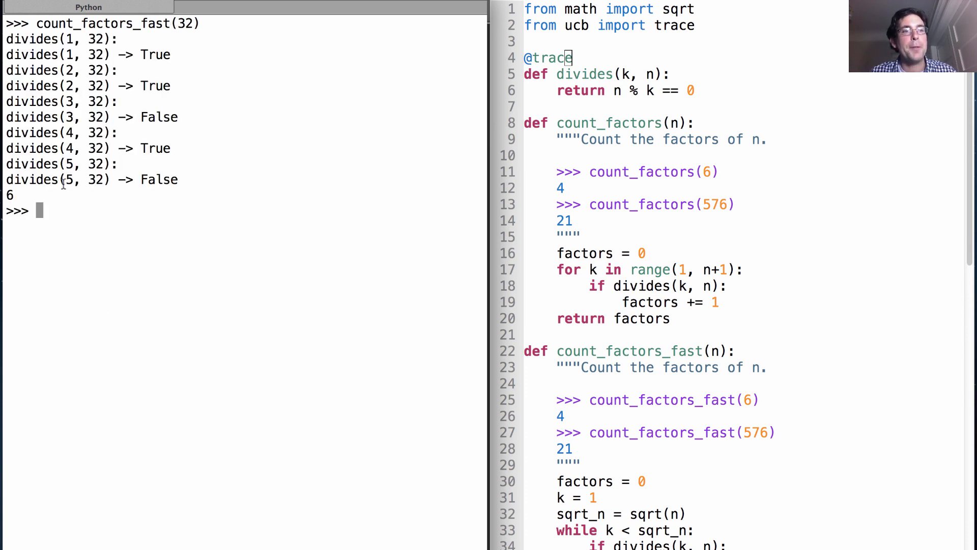
mouse_move(128, 184)
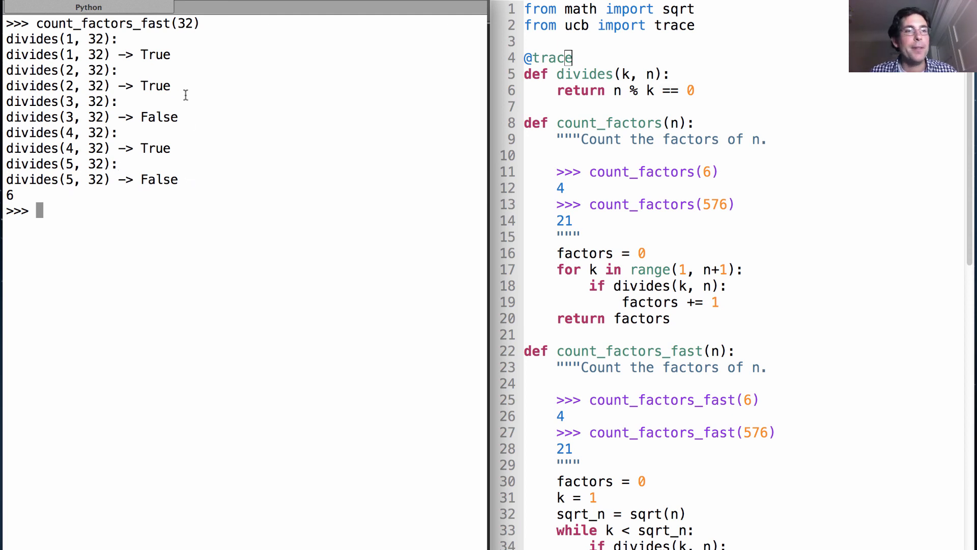
mouse_move(314, 182)
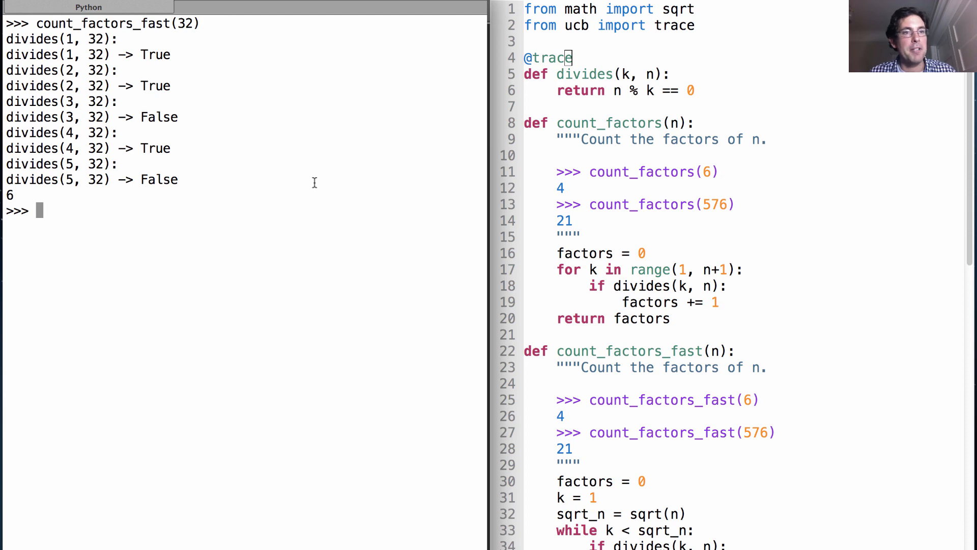